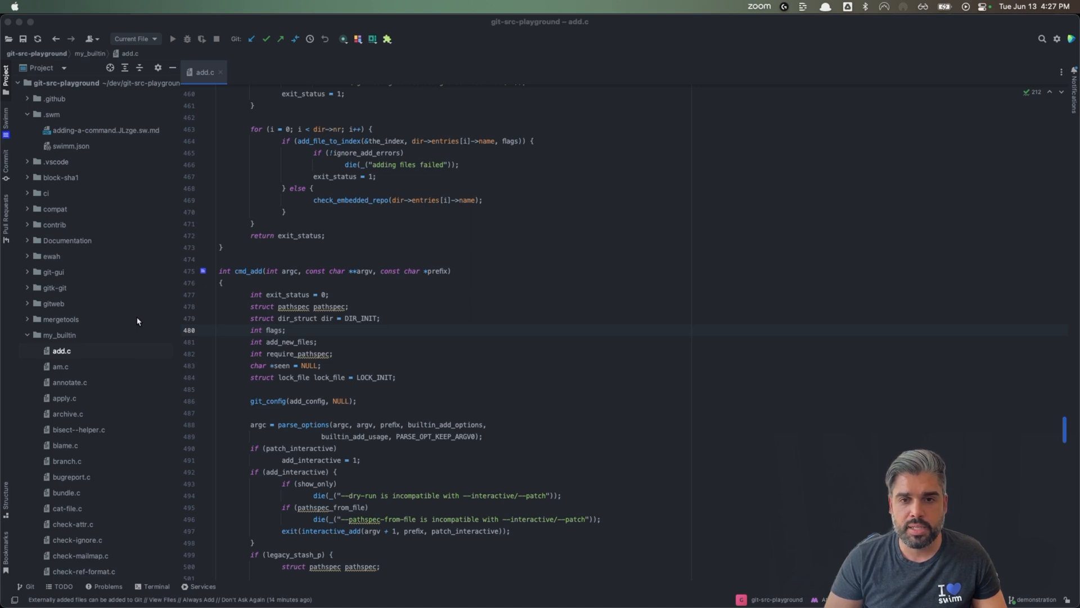
{"action": "mouse_move", "coordinate": [167, 314]}
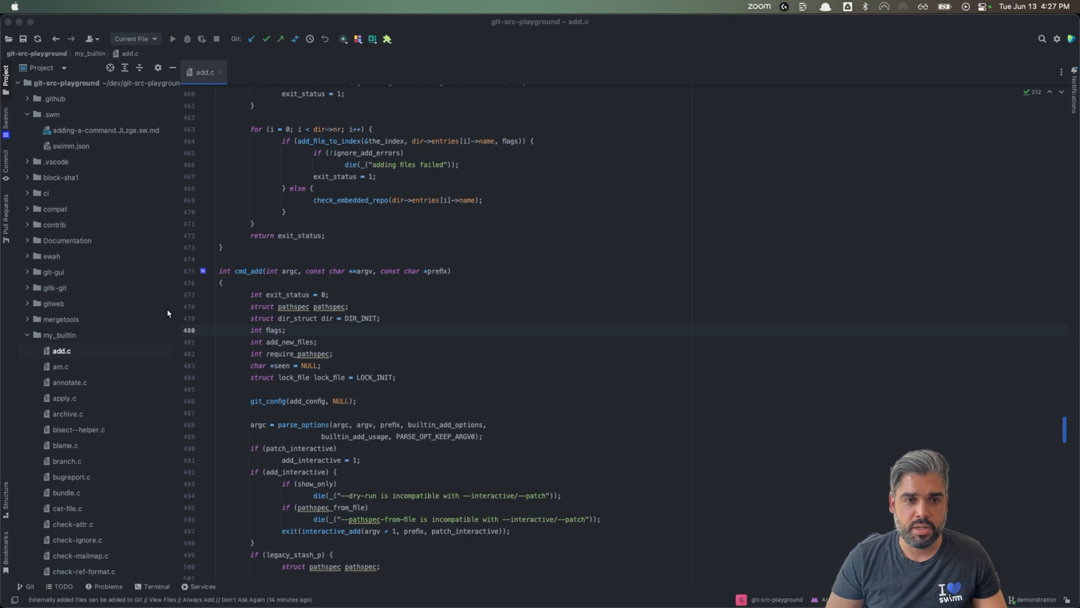
{"action": "mouse_move", "coordinate": [217, 242]}
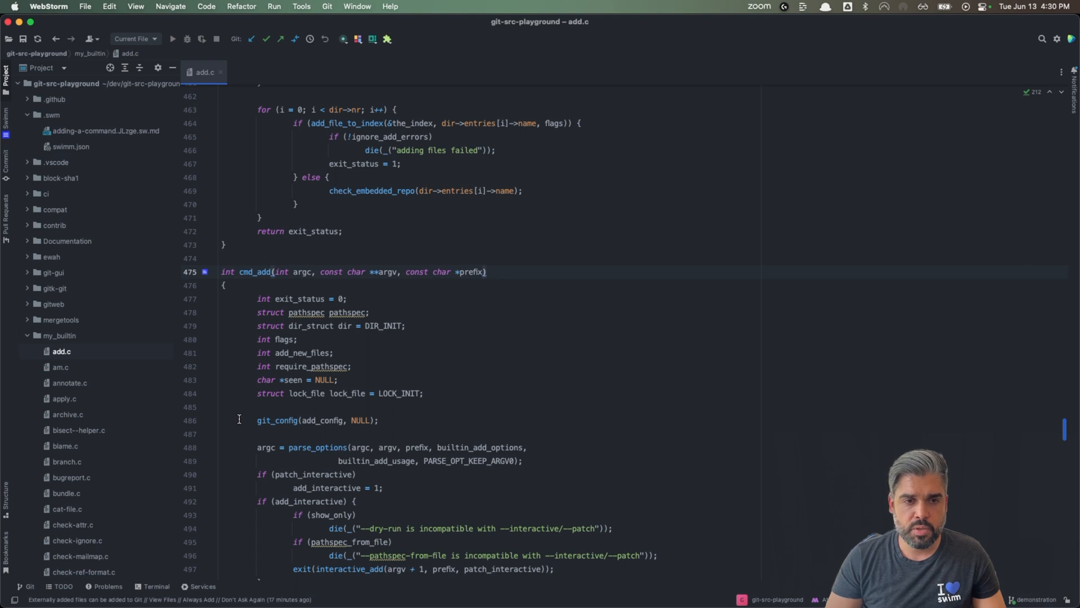
- Open adding-a-command.sw.md beside add.c and scroll through its add.c, builtin.h and git.c snippets
{"action": "left_click", "coordinate": [28, 114]}
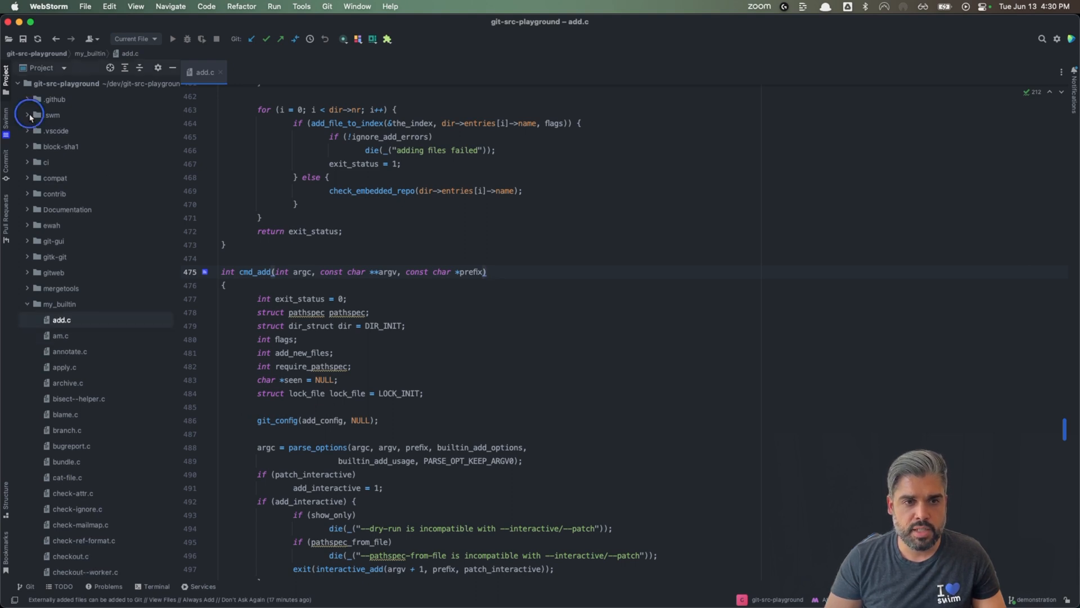
{"action": "left_click", "coordinate": [30, 114]}
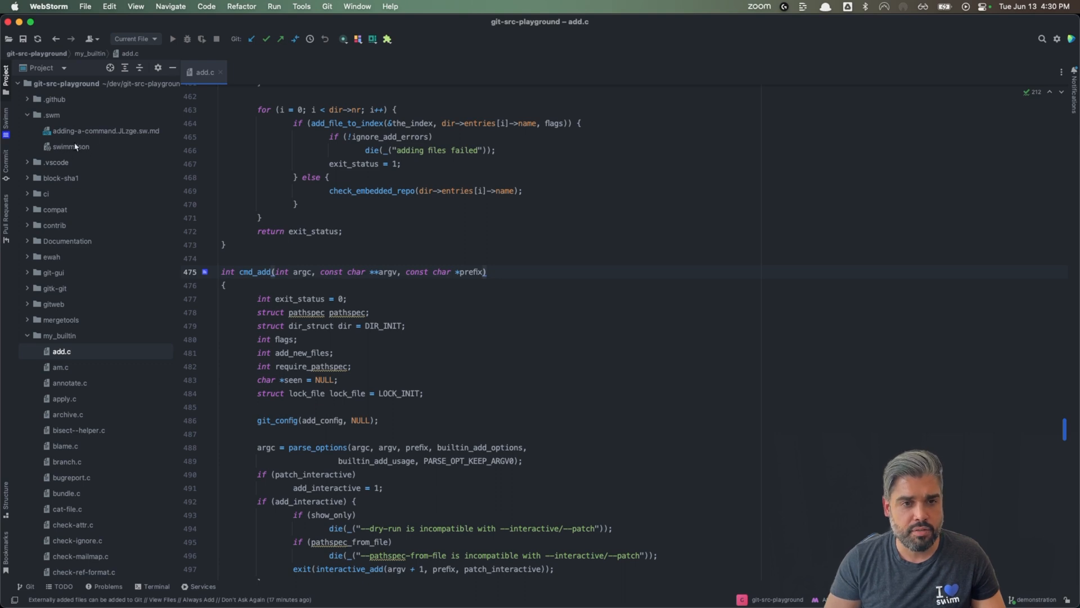
{"action": "mouse_move", "coordinate": [104, 188]}
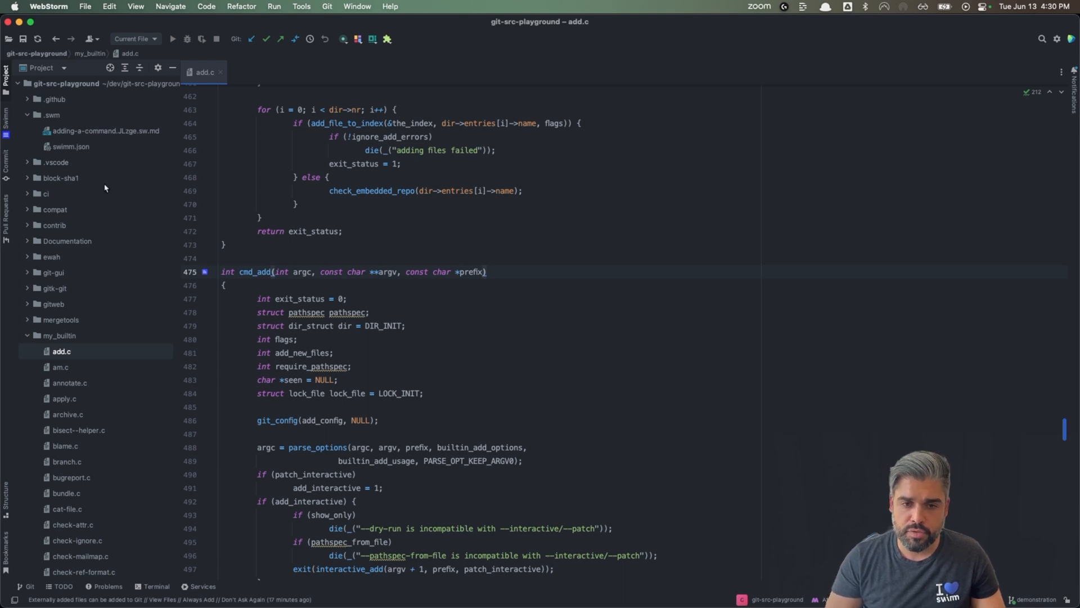
{"action": "mouse_move", "coordinate": [237, 302]}
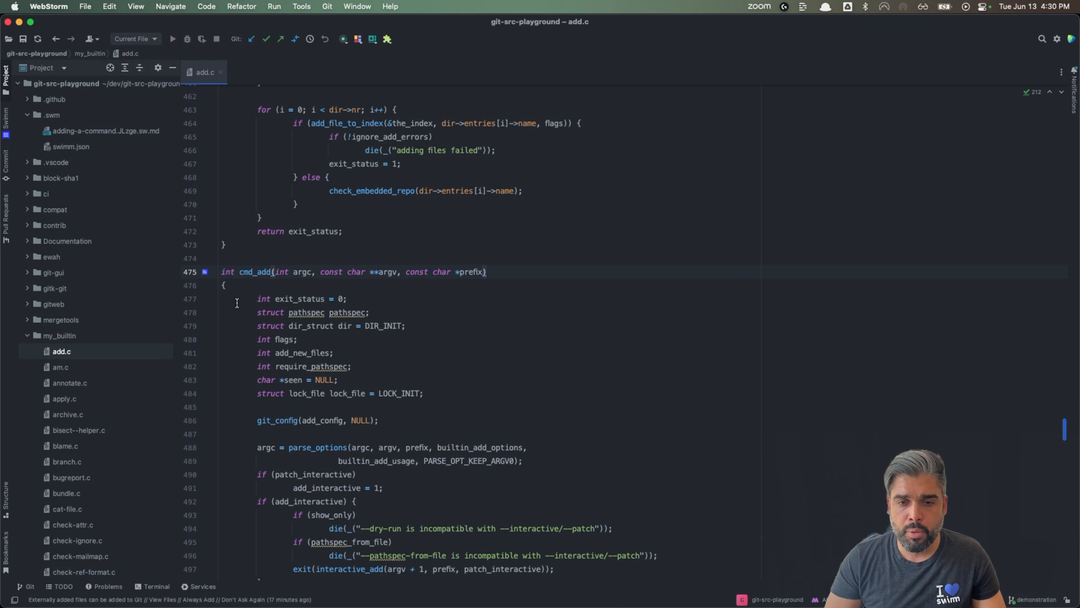
{"action": "mouse_move", "coordinate": [271, 286]}
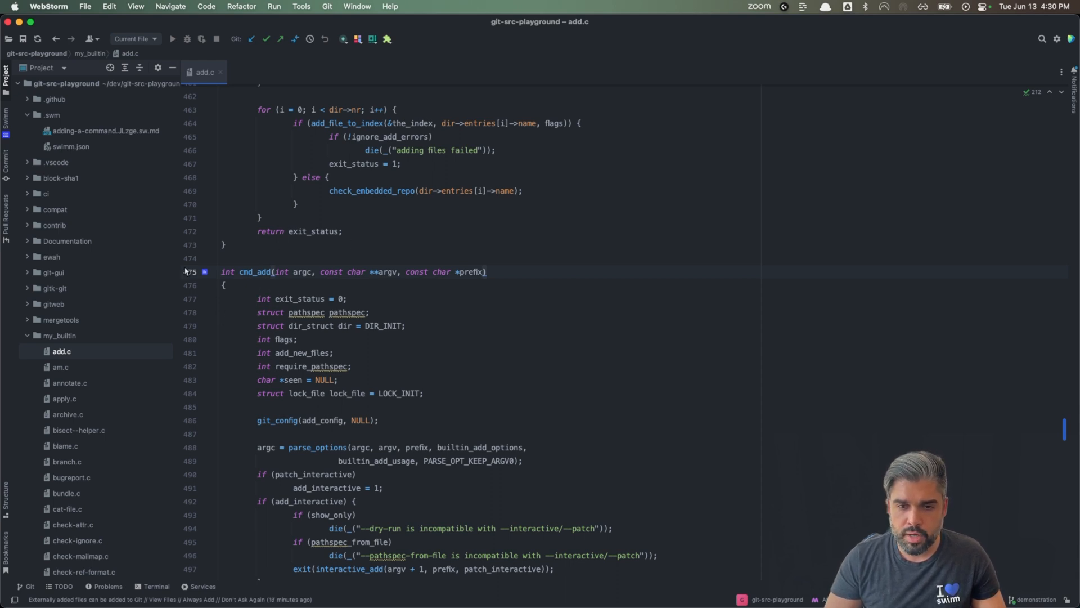
{"action": "mouse_move", "coordinate": [216, 297]}
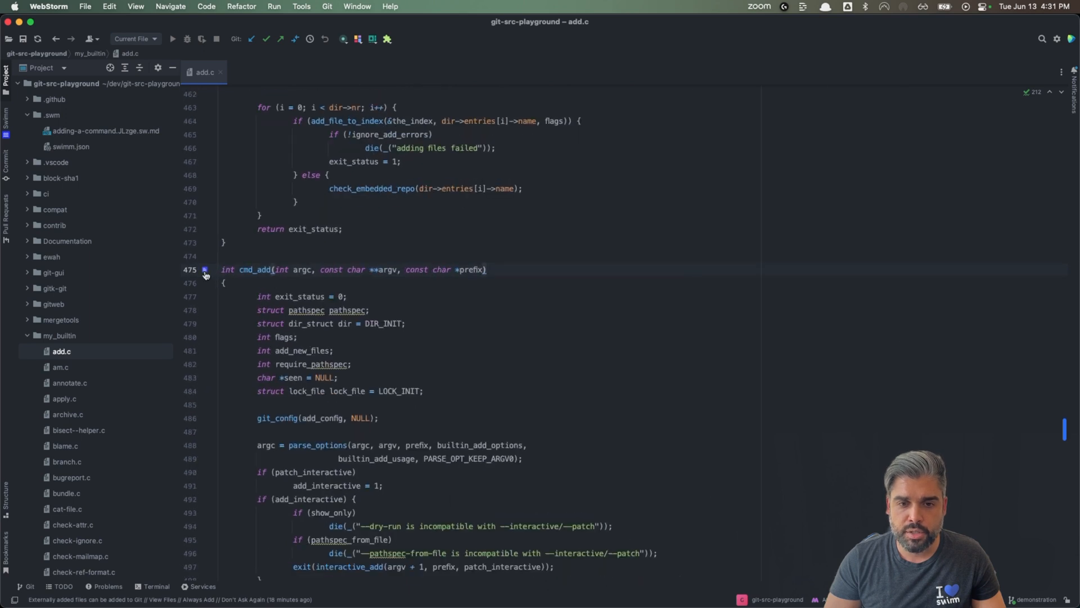
{"action": "mouse_move", "coordinate": [204, 269]}
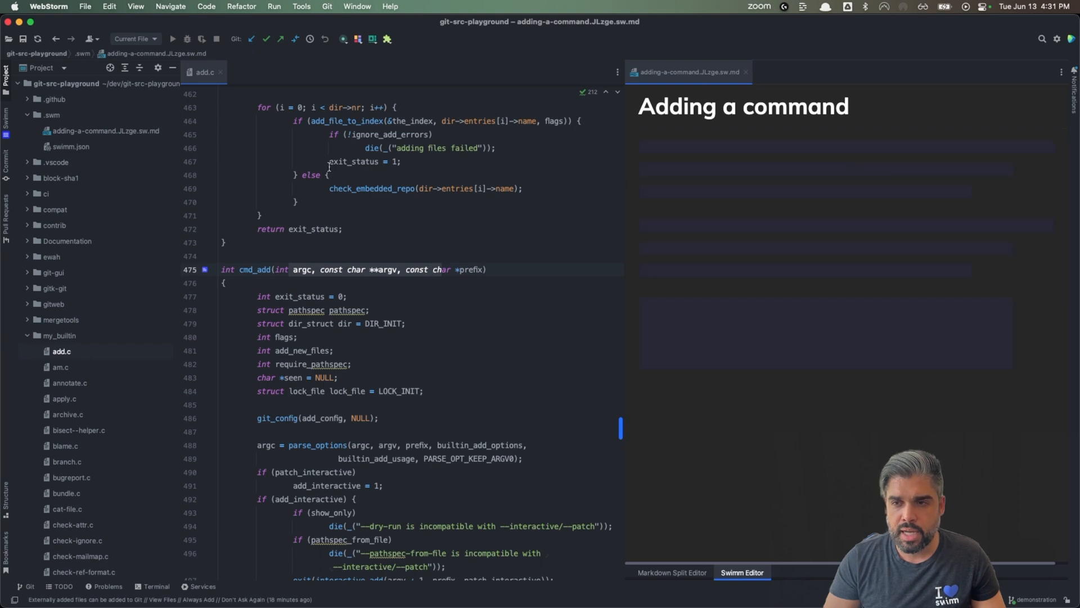
{"action": "scroll", "scroll_direction": "up", "scroll_amount": 3}
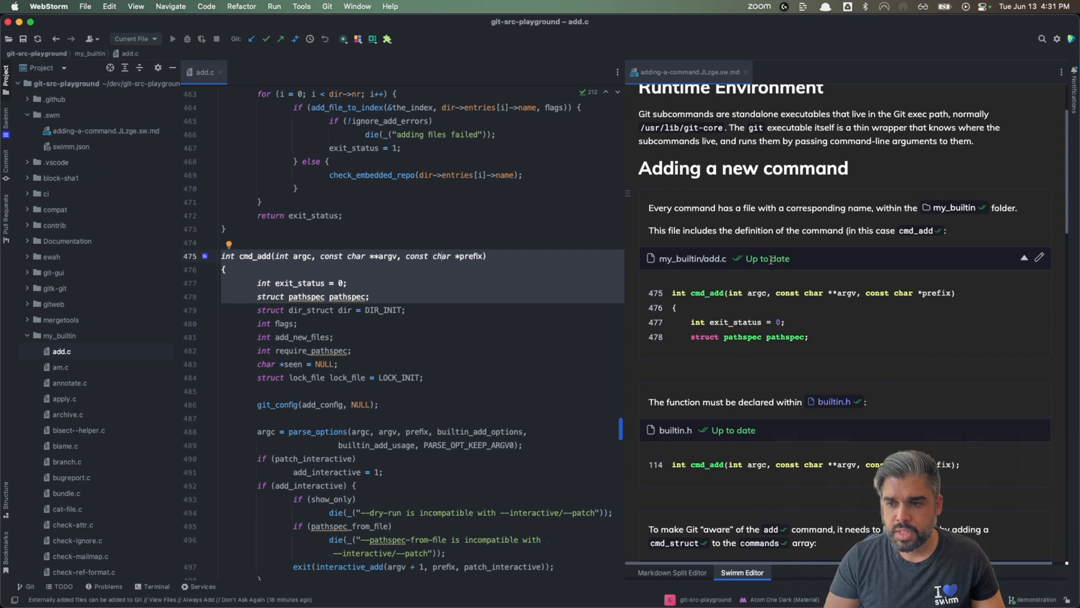
{"action": "scroll", "scroll_direction": "down", "scroll_amount": 3}
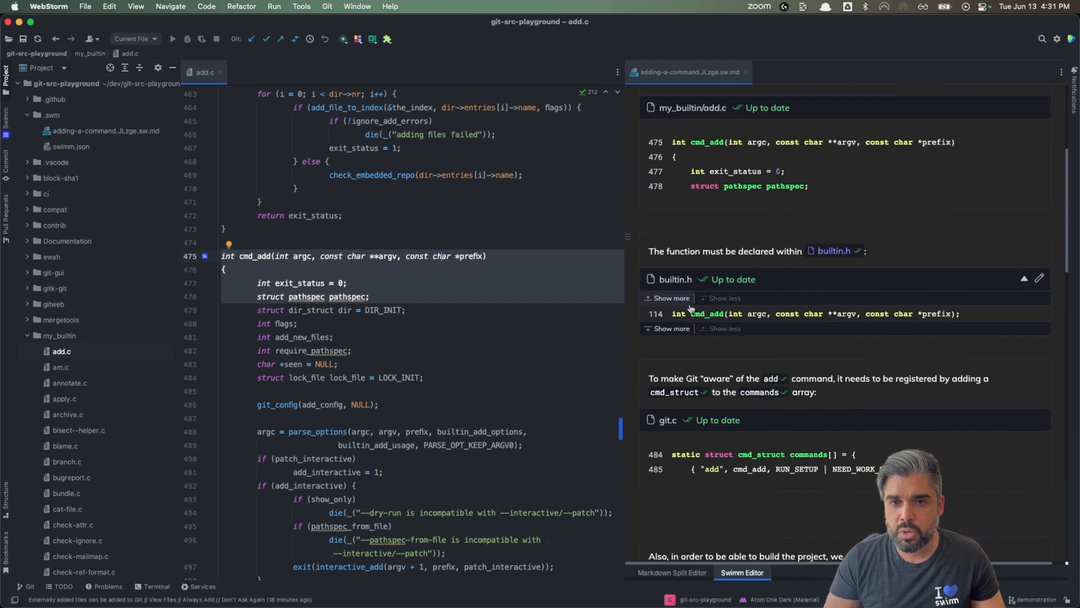
{"action": "left_click", "coordinate": [347, 332]}
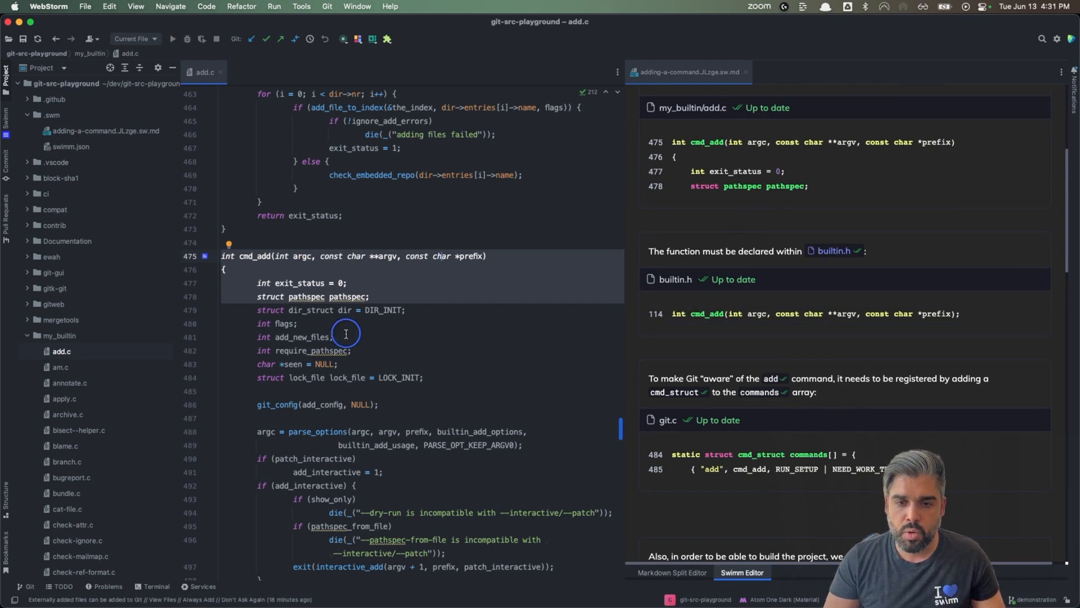
{"action": "scroll", "scroll_direction": "down", "scroll_amount": 3}
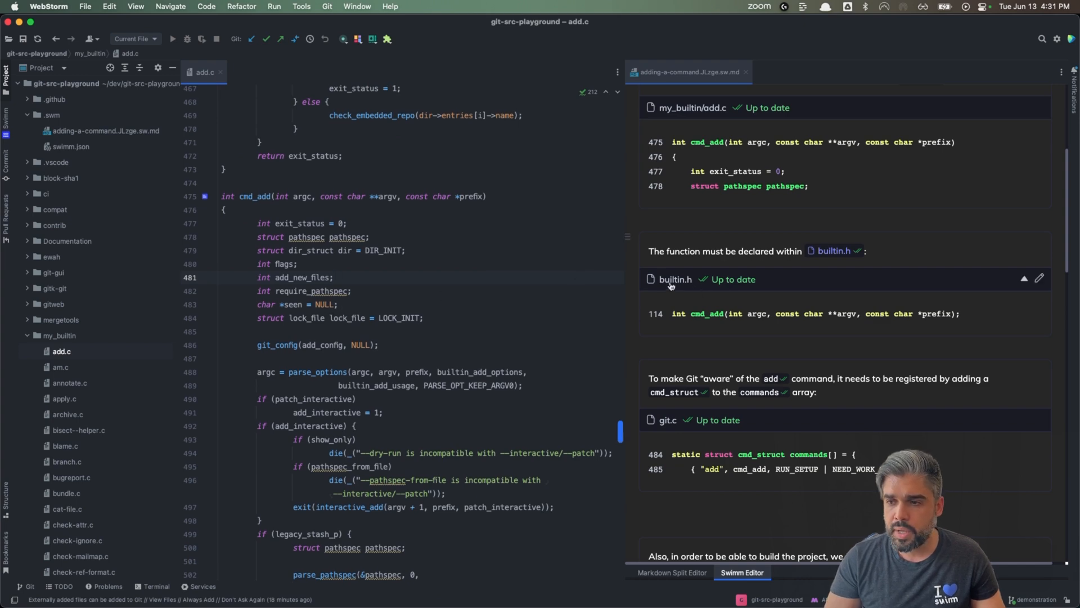
- Open builtin.h at cmd_add and git.c at the commands array, returning to the doc after each
{"action": "left_click", "coordinate": [675, 279]}
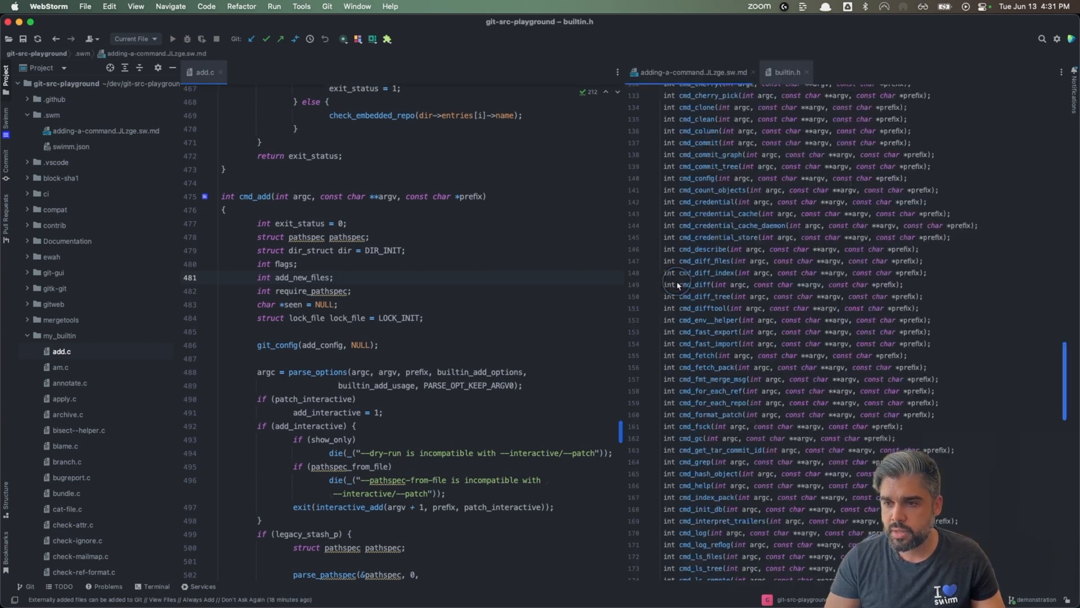
{"action": "scroll", "scroll_direction": "up", "scroll_amount": 3}
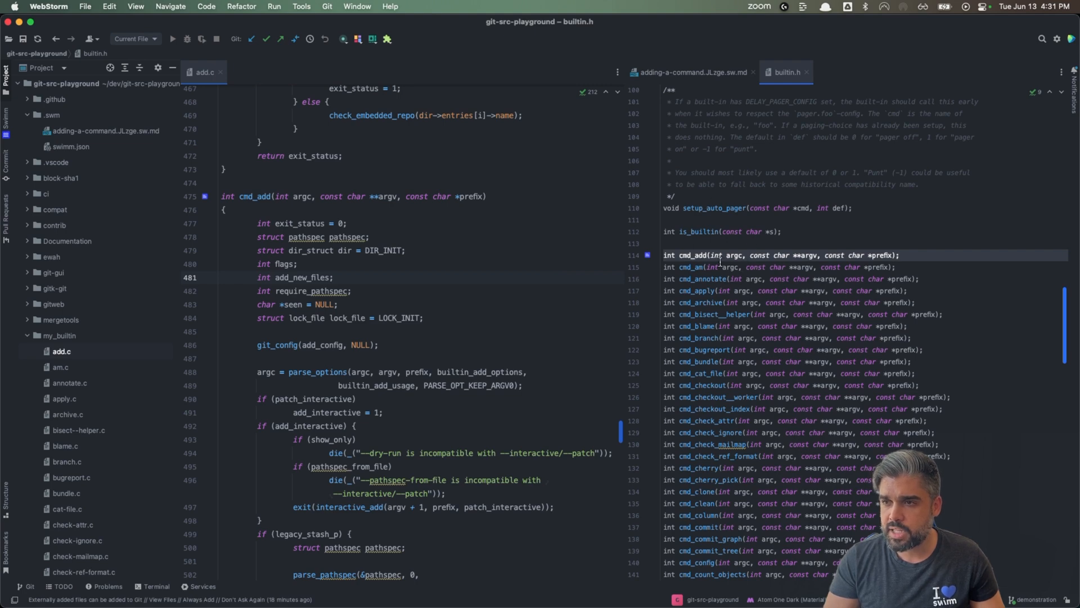
{"action": "left_click", "coordinate": [688, 71]}
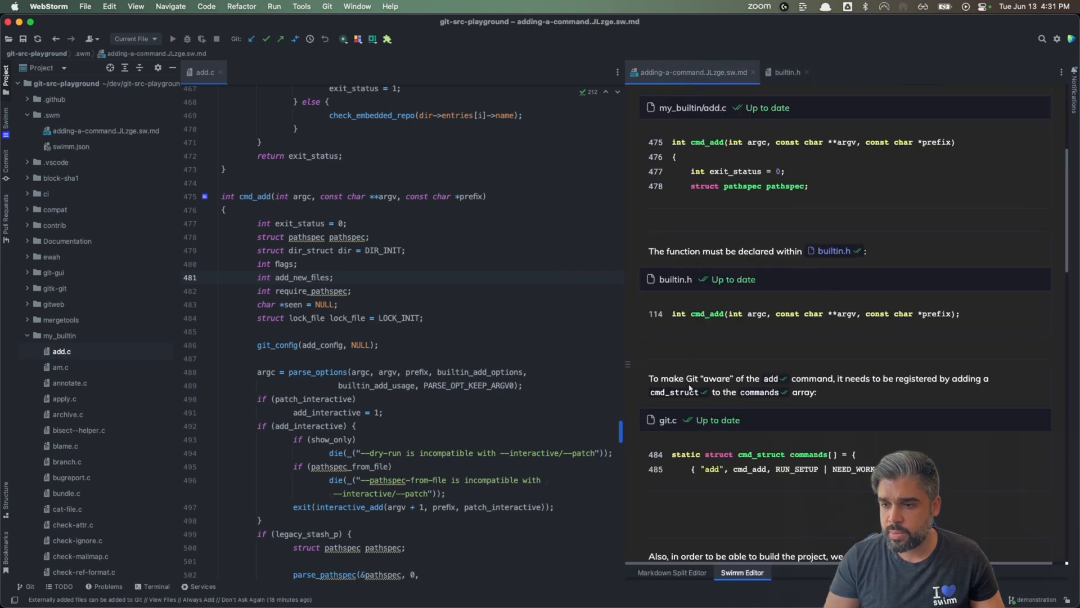
{"action": "scroll", "scroll_direction": "down", "scroll_amount": 3}
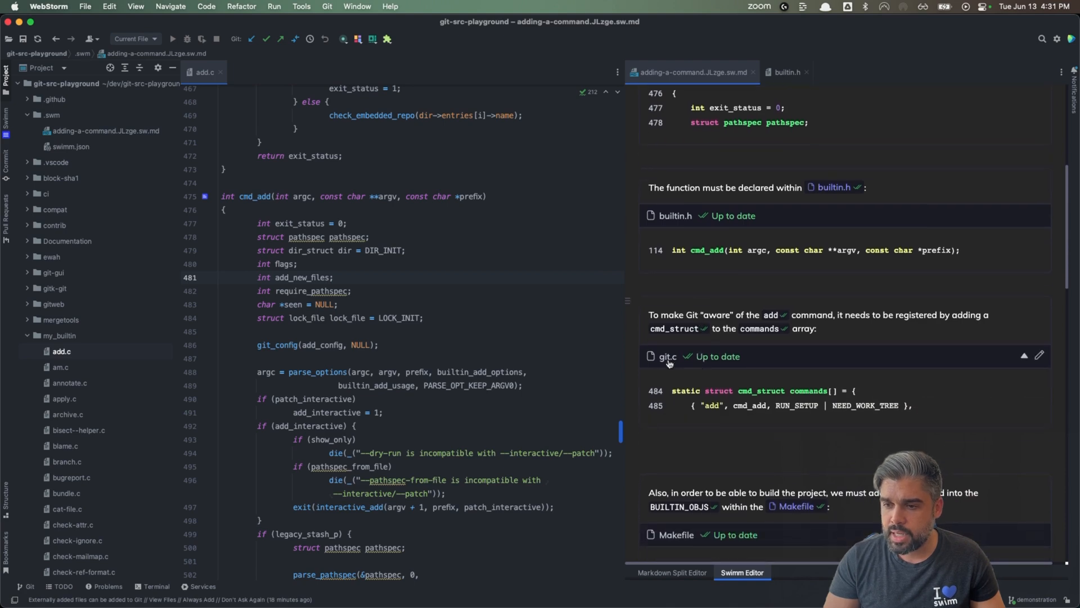
{"action": "left_click", "coordinate": [667, 356]}
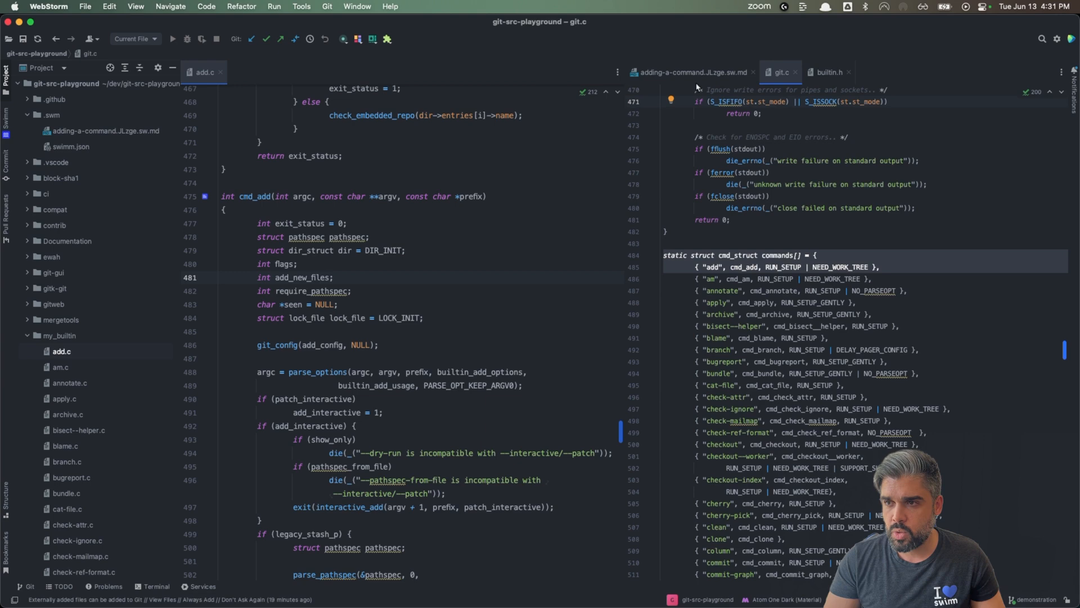
{"action": "left_click", "coordinate": [691, 71]}
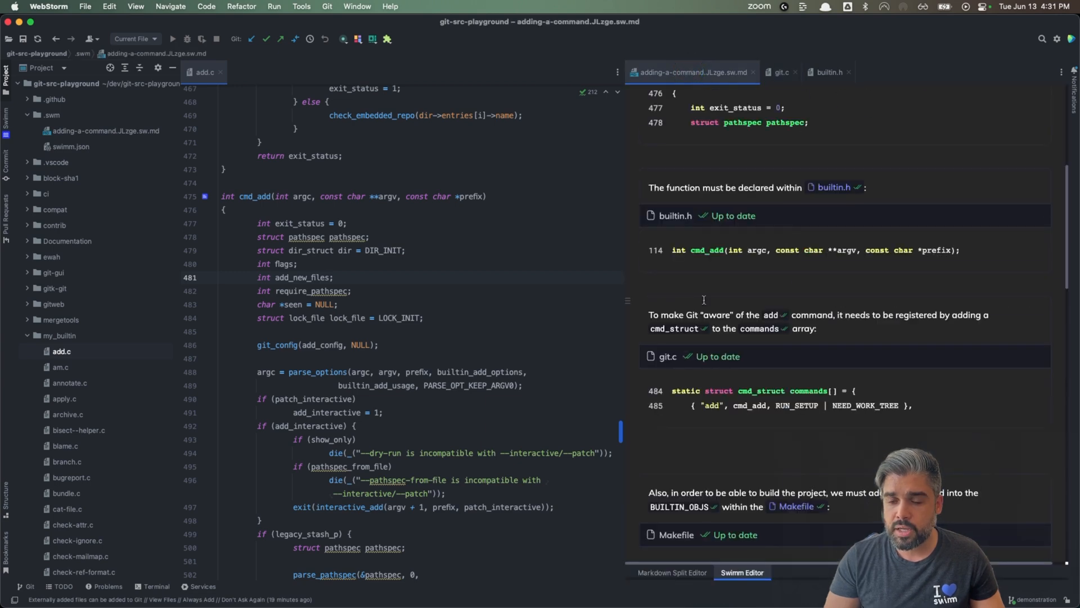
{"action": "mouse_move", "coordinate": [742, 334]}
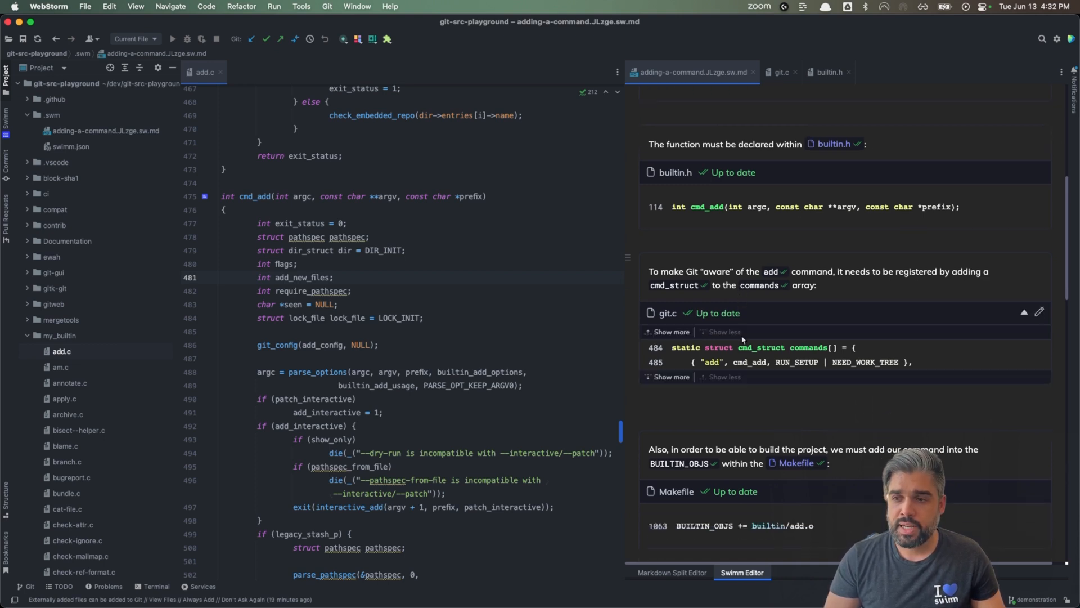
{"action": "left_click", "coordinate": [722, 331]}
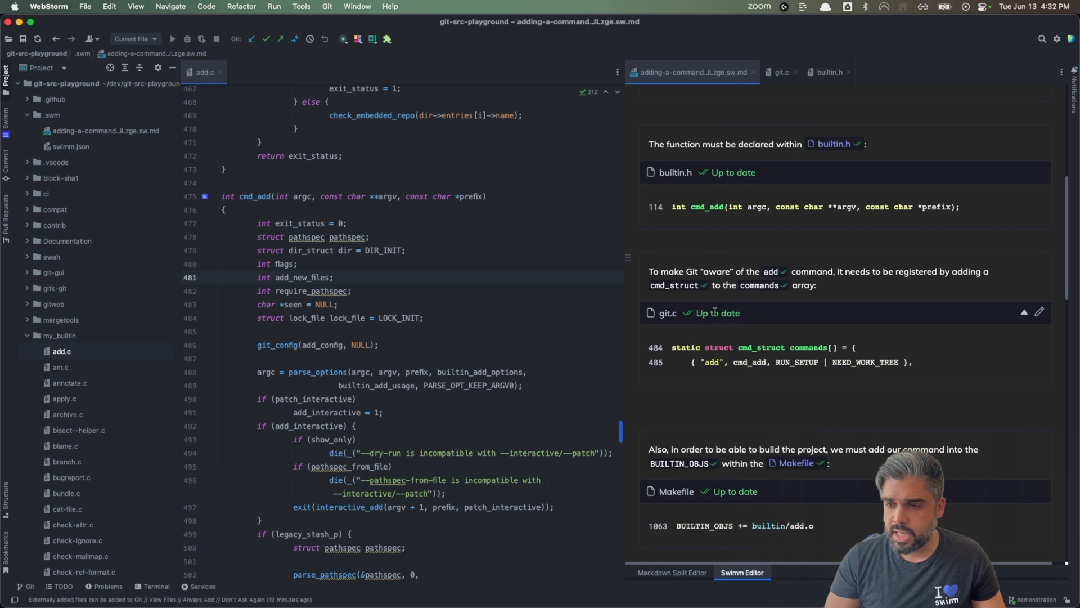
{"action": "scroll", "scroll_direction": "up", "scroll_amount": 3}
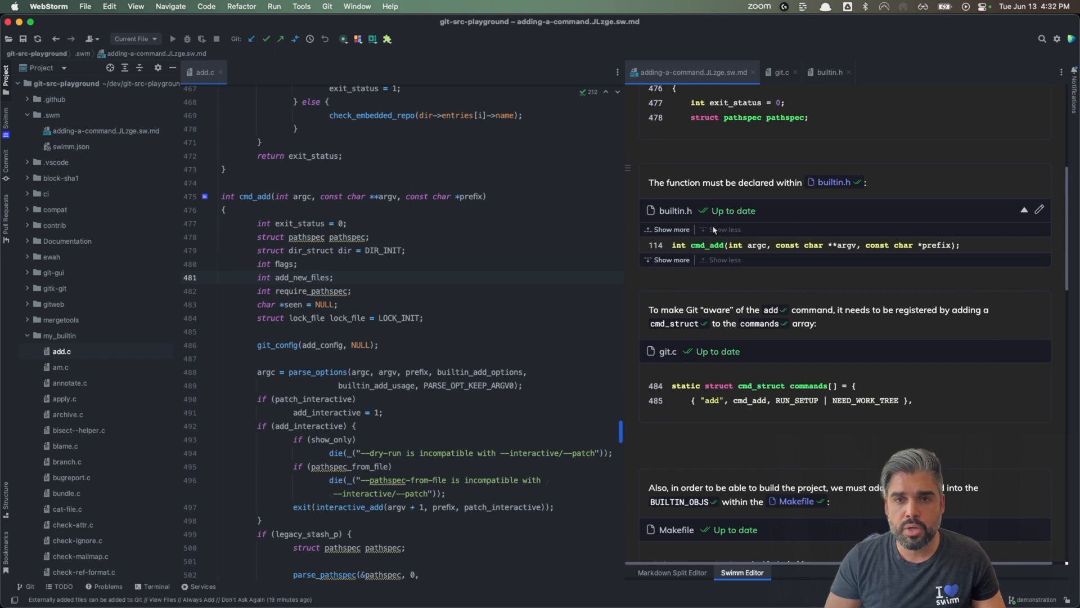
{"action": "mouse_move", "coordinate": [706, 234]}
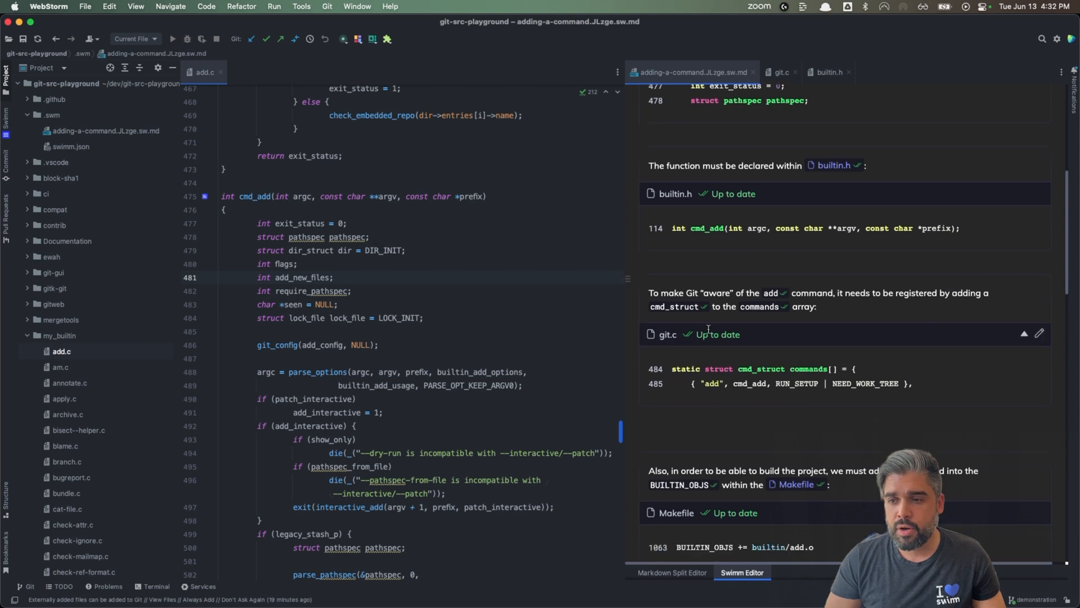
{"action": "mouse_move", "coordinate": [696, 331]}
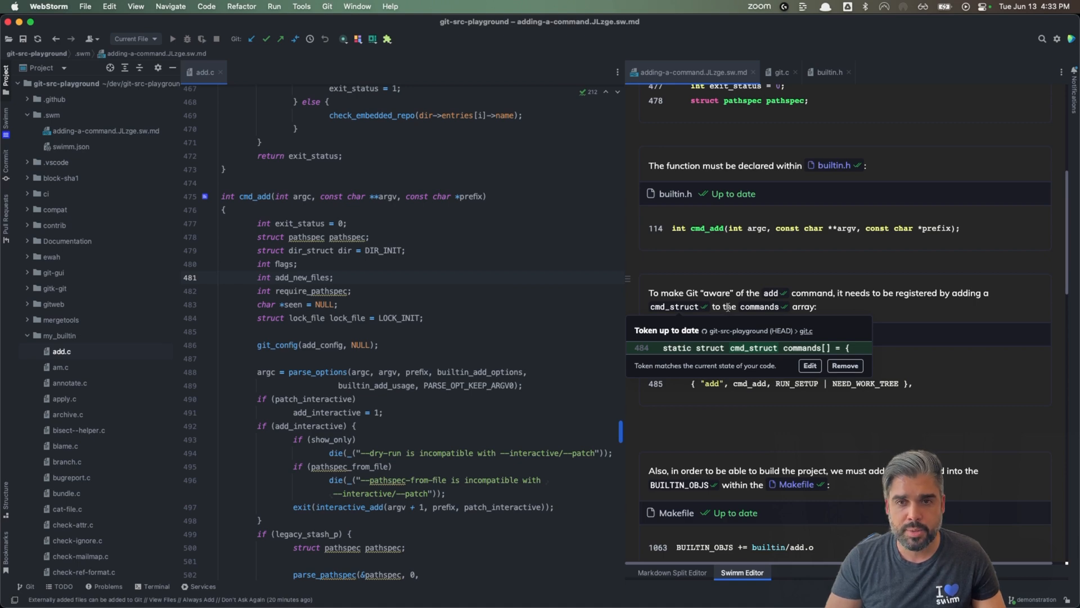
{"action": "scroll", "scroll_direction": "up", "scroll_amount": 3}
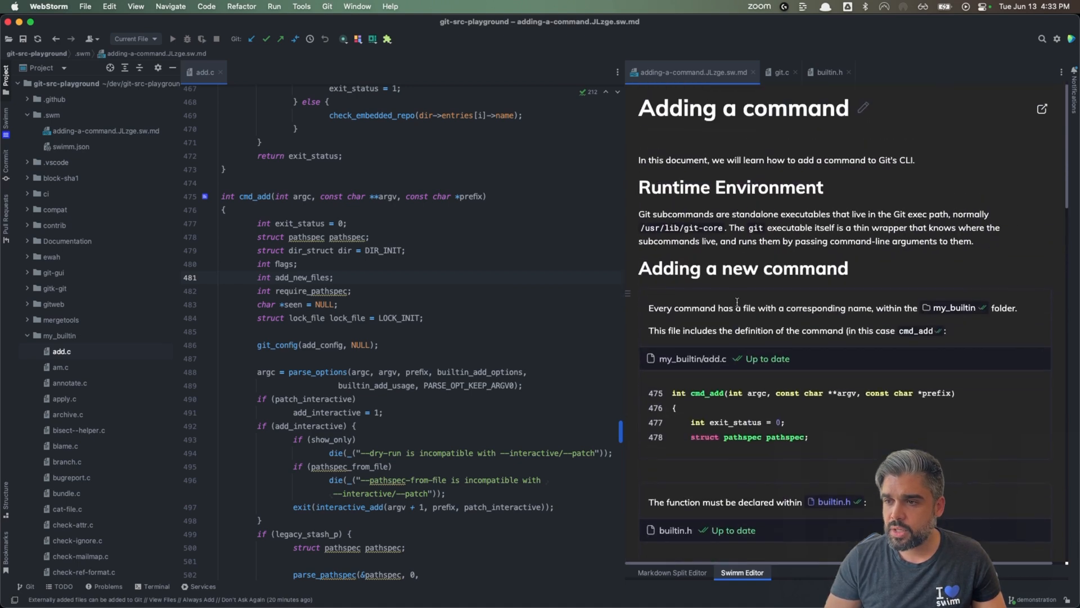
{"action": "mouse_move", "coordinate": [955, 306]}
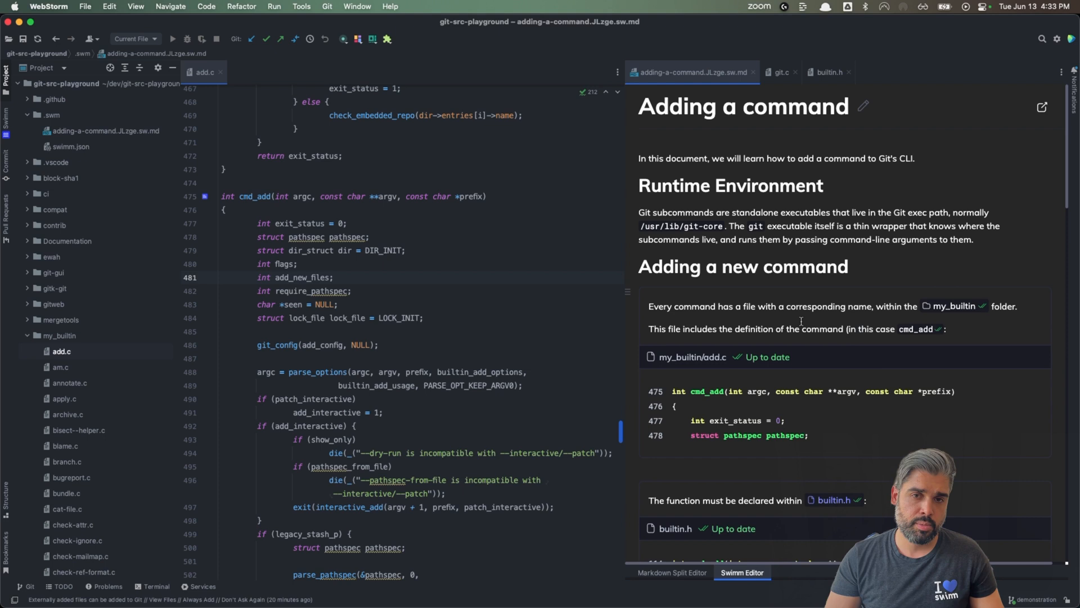
{"action": "scroll", "scroll_direction": "down", "scroll_amount": 3}
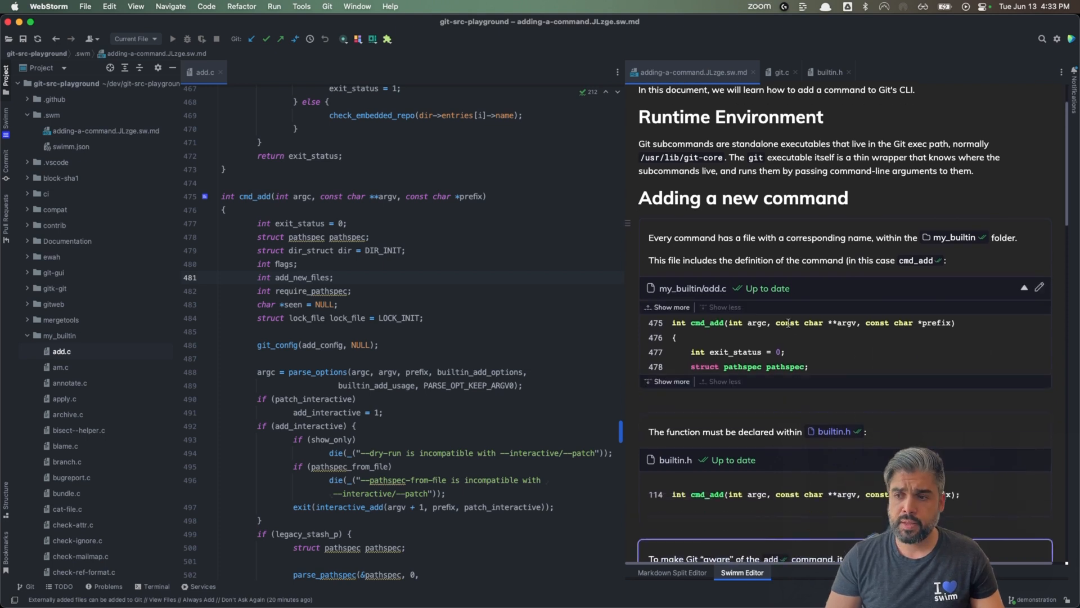
{"action": "scroll", "scroll_direction": "down", "scroll_amount": 3}
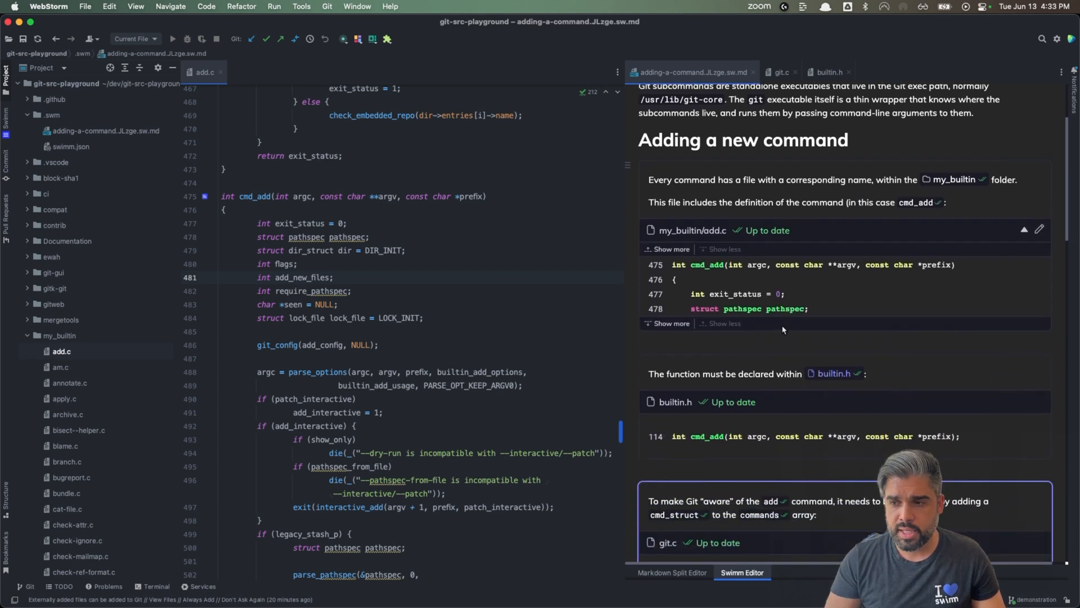
{"action": "scroll", "scroll_direction": "down", "scroll_amount": 3}
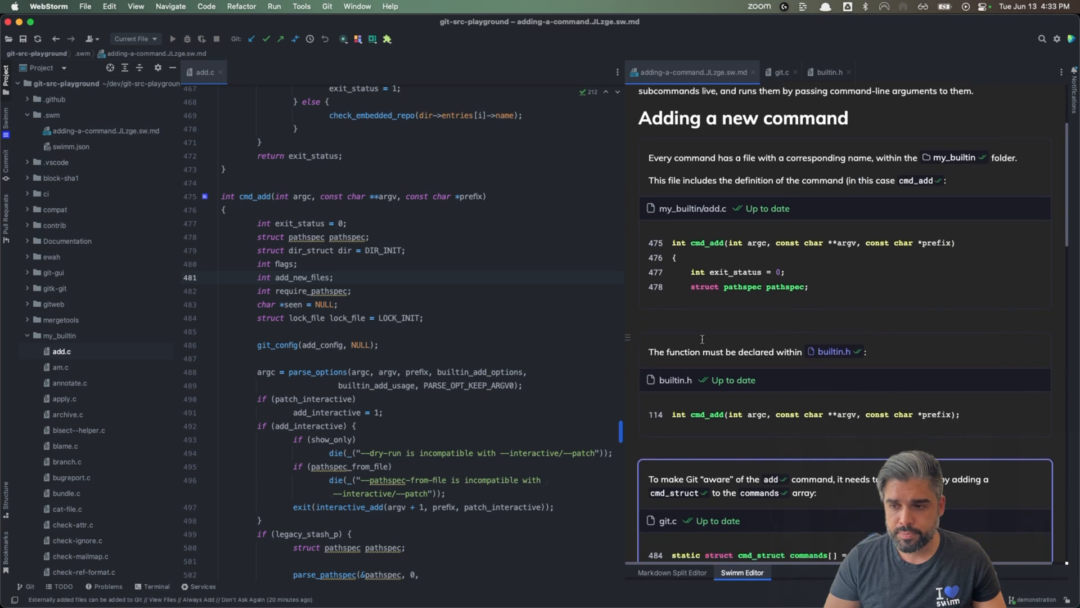
{"action": "scroll", "scroll_direction": "down", "scroll_amount": 3}
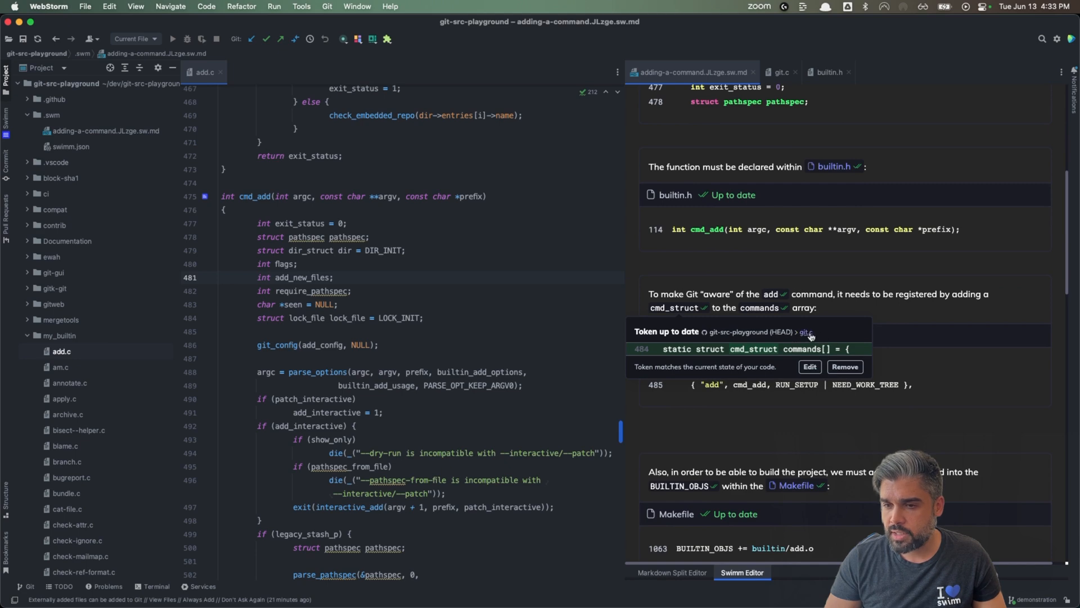
- Move git.c to the left pane, rename commands to subcommands, and accept the synced snippet and token
{"action": "left_click", "coordinate": [778, 71]}
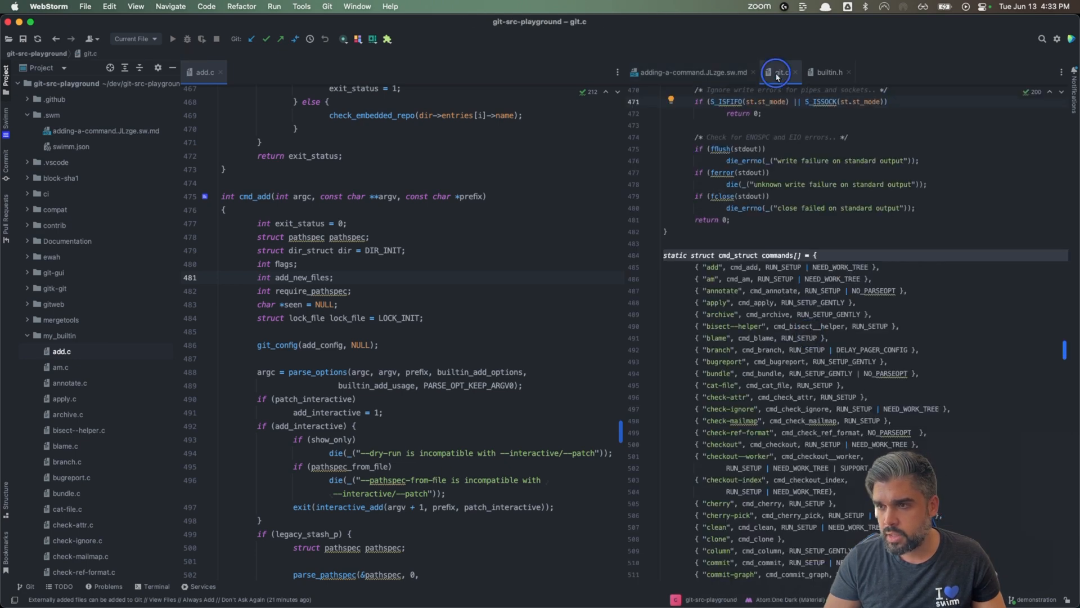
{"action": "left_click", "coordinate": [690, 72]}
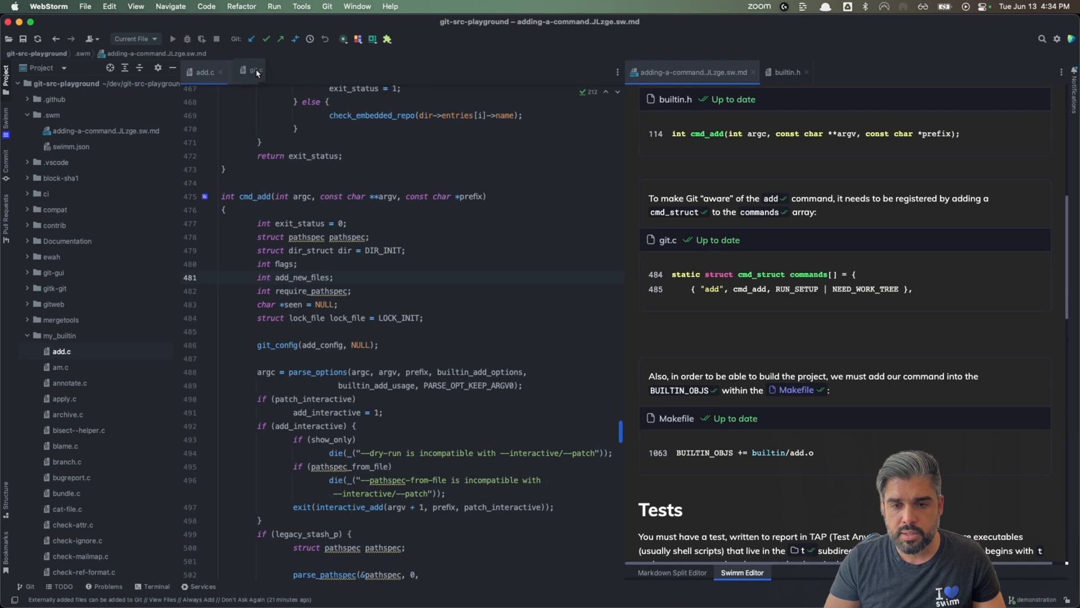
{"action": "left_click", "coordinate": [249, 71]}
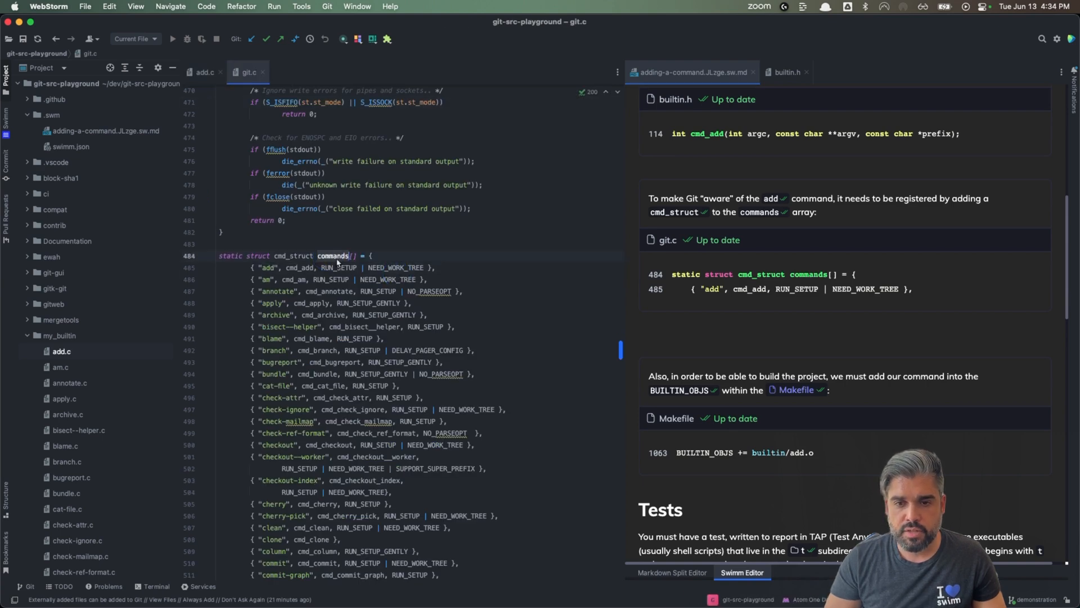
{"action": "type", "text": "sub"}
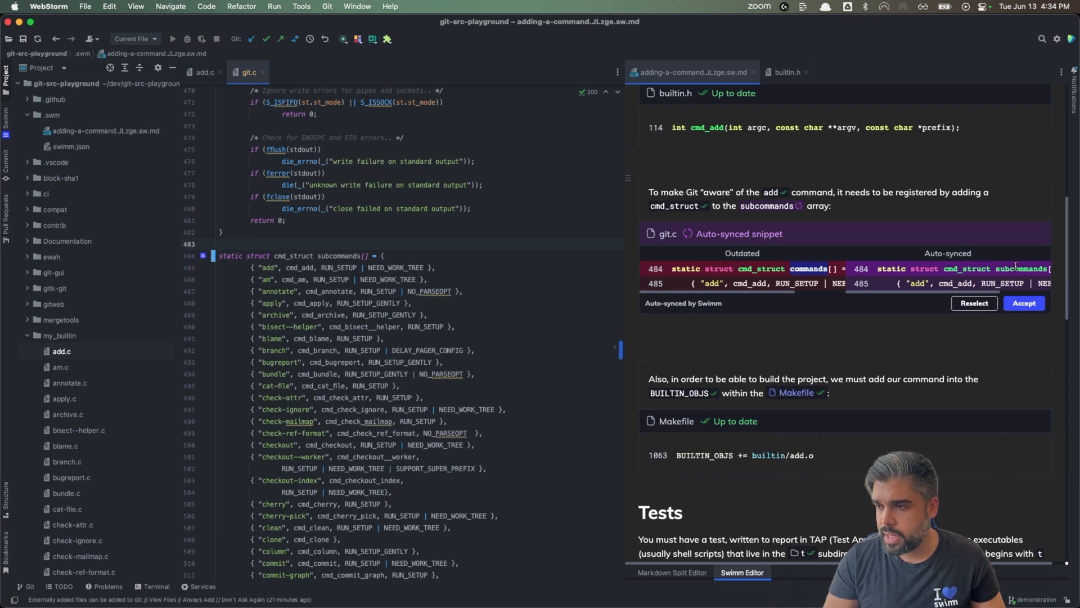
{"action": "mouse_move", "coordinate": [964, 281]}
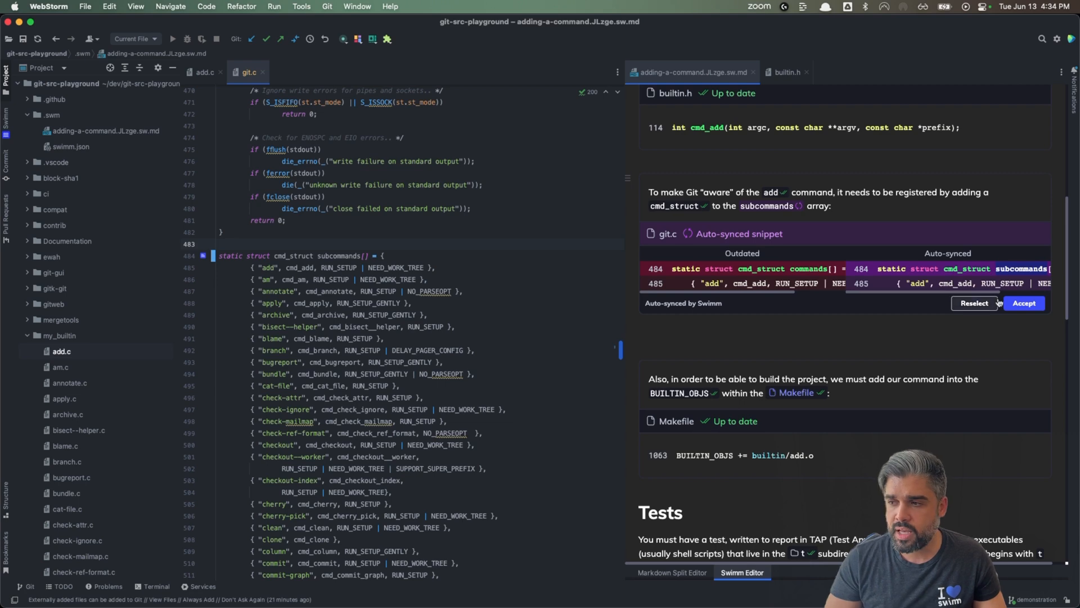
{"action": "left_click", "coordinate": [1024, 303]}
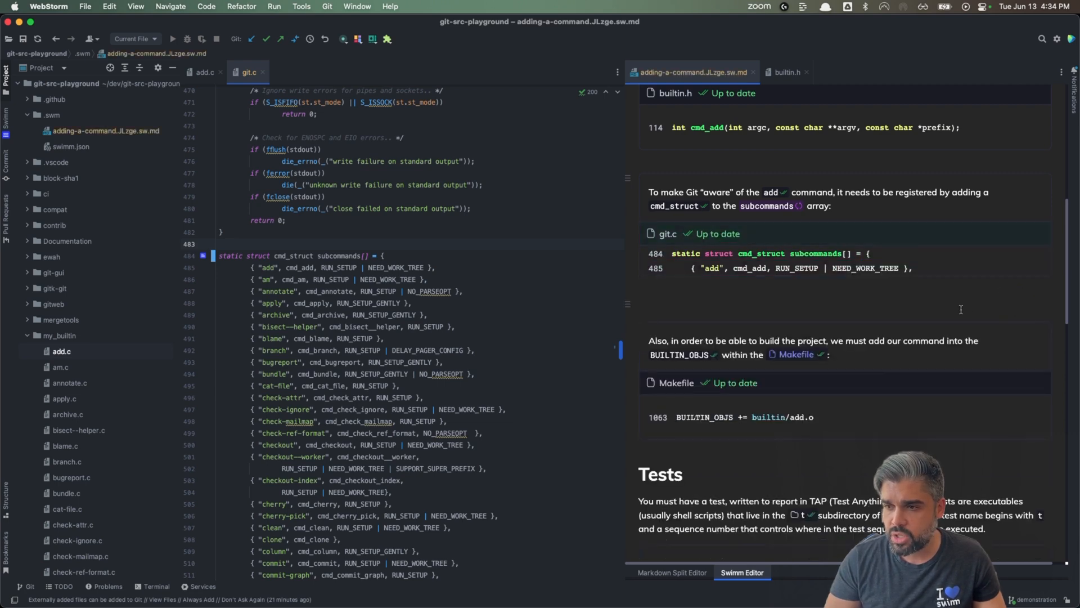
{"action": "mouse_move", "coordinate": [706, 242]}
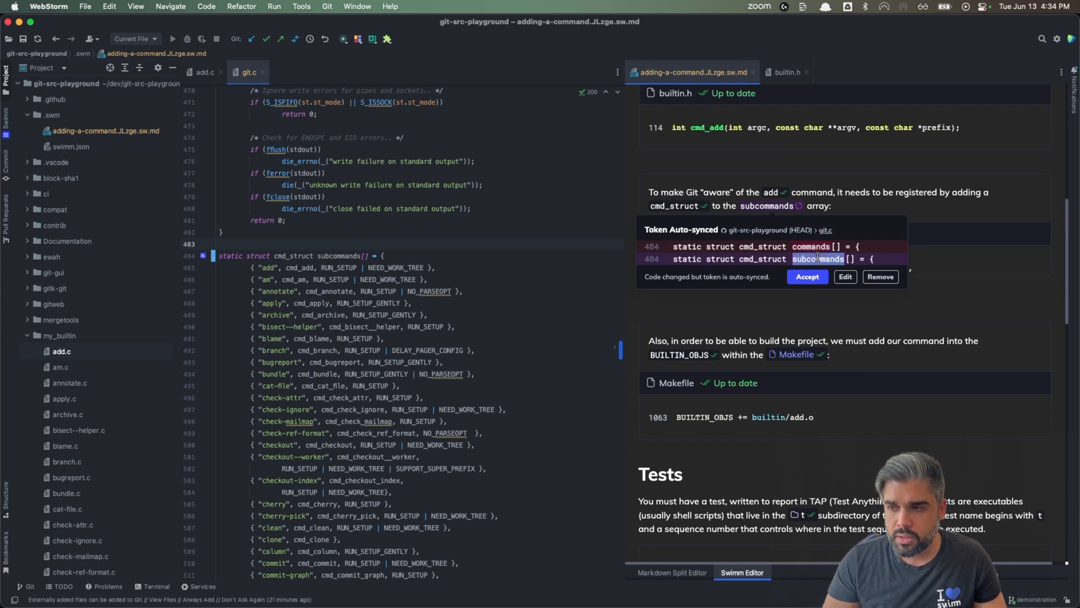
{"action": "left_click", "coordinate": [806, 277]}
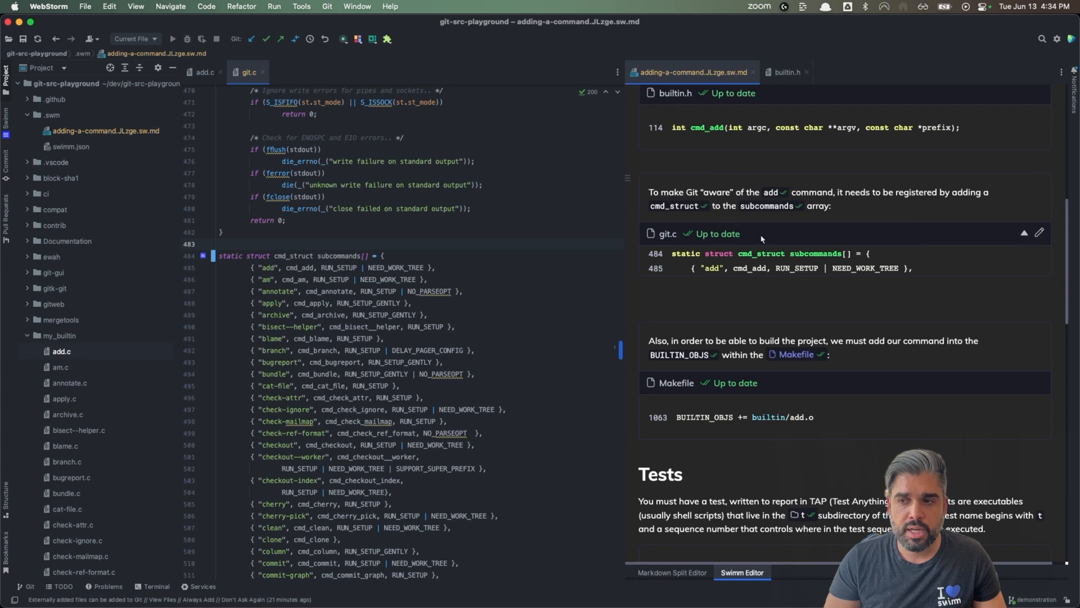
{"action": "mouse_move", "coordinate": [728, 218]}
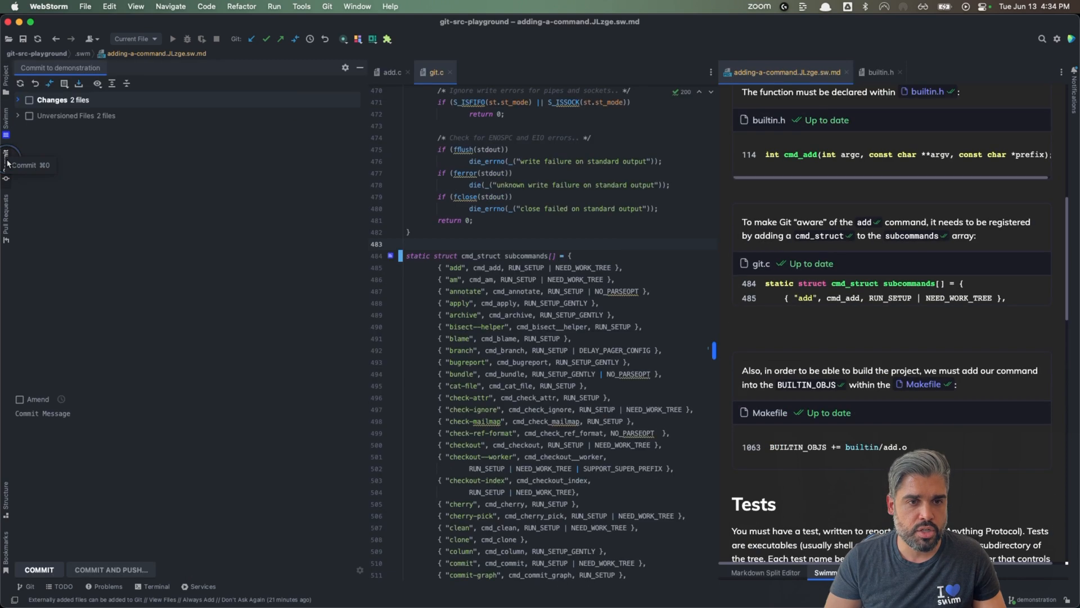
- Show the commit changes list with adding-a-command.JLzge.sw.md and git.c
{"action": "left_click", "coordinate": [16, 99]}
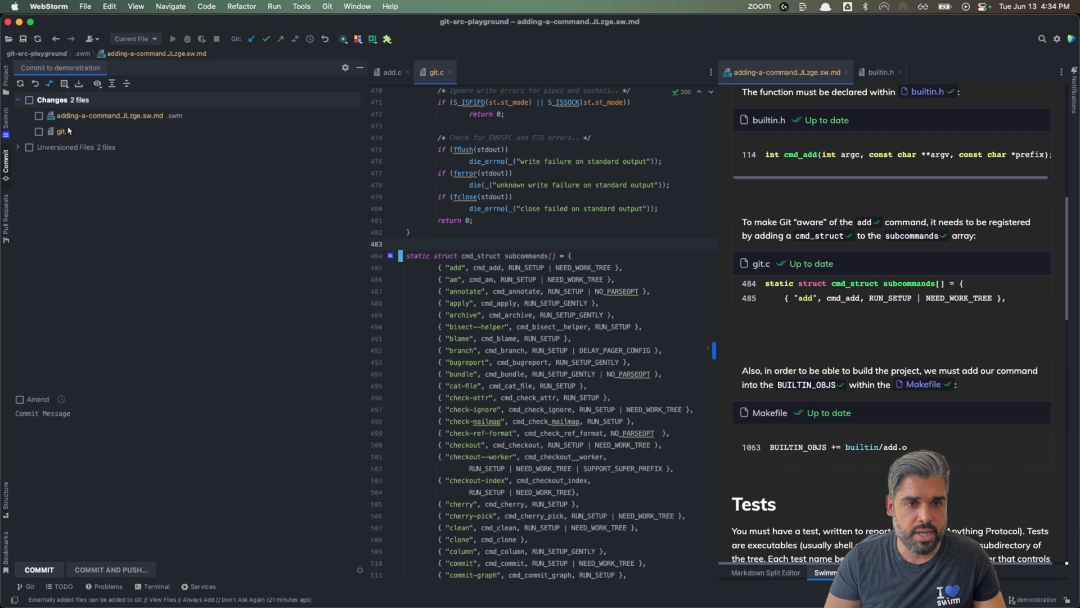
{"action": "mouse_move", "coordinate": [189, 142]}
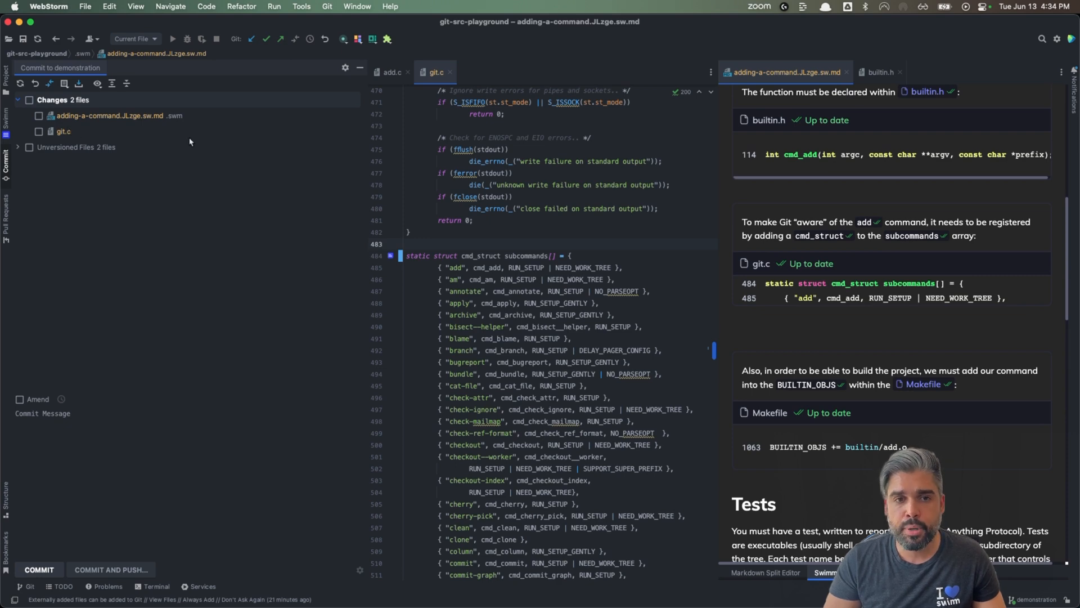
{"action": "mouse_move", "coordinate": [770, 268]}
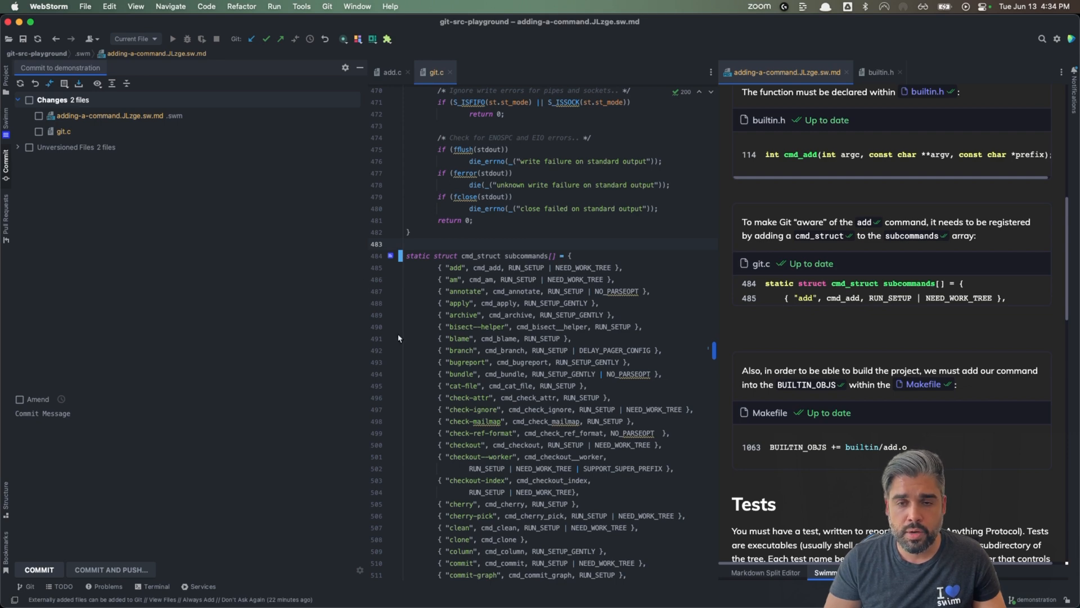
{"action": "mouse_move", "coordinate": [817, 297]}
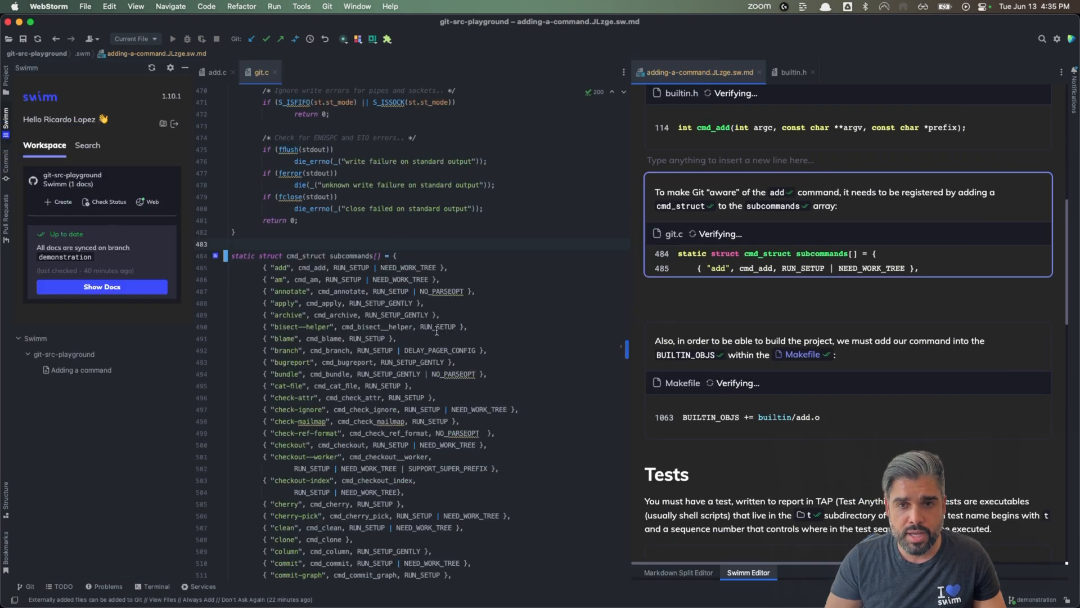
- Create a new Swimm doc, type and save its title 'How to add a command'
{"action": "left_click", "coordinate": [793, 71]}
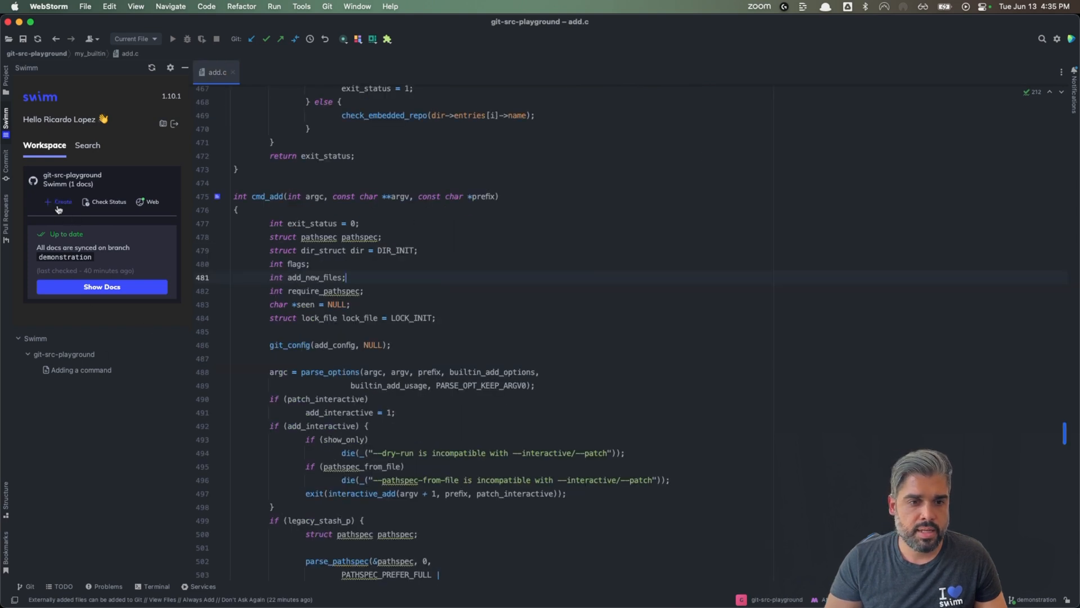
{"action": "left_click", "coordinate": [61, 201]}
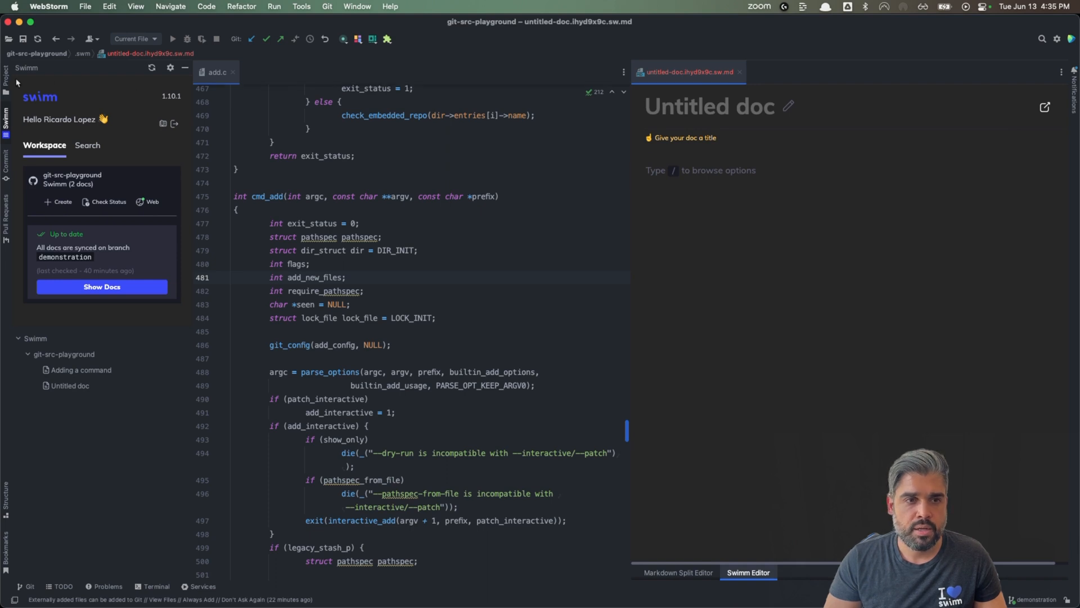
{"action": "left_click", "coordinate": [6, 70]}
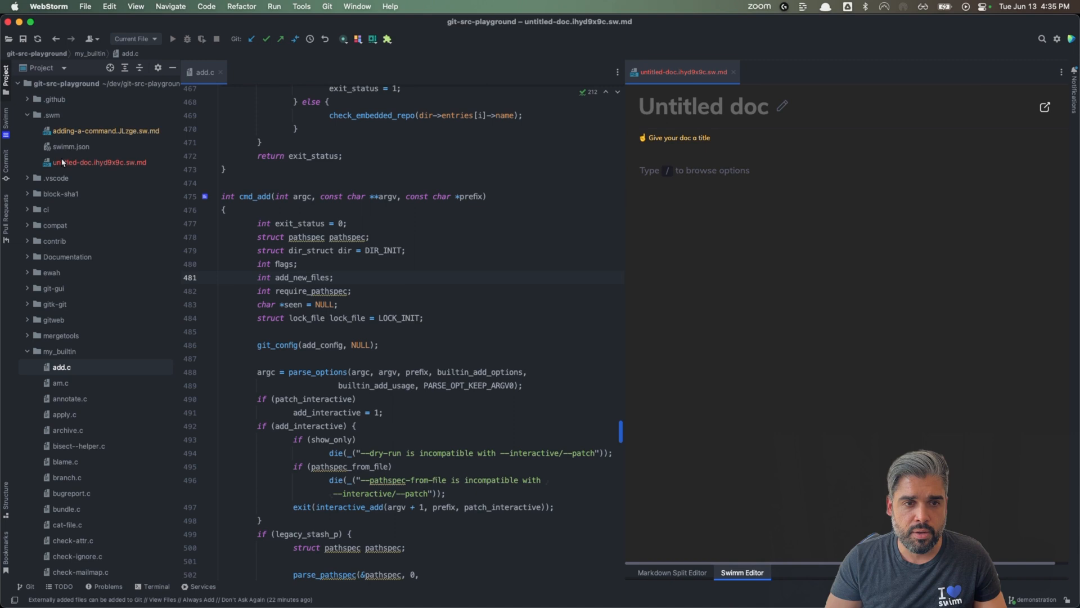
{"action": "left_click", "coordinate": [703, 106]}
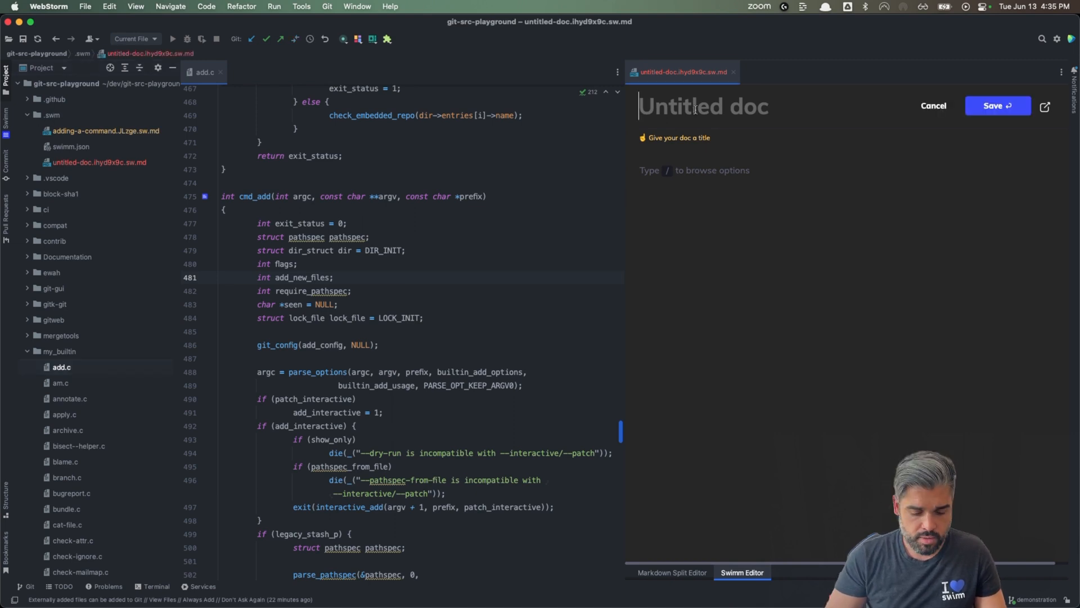
{"action": "type", "text": "How to add a comman"}
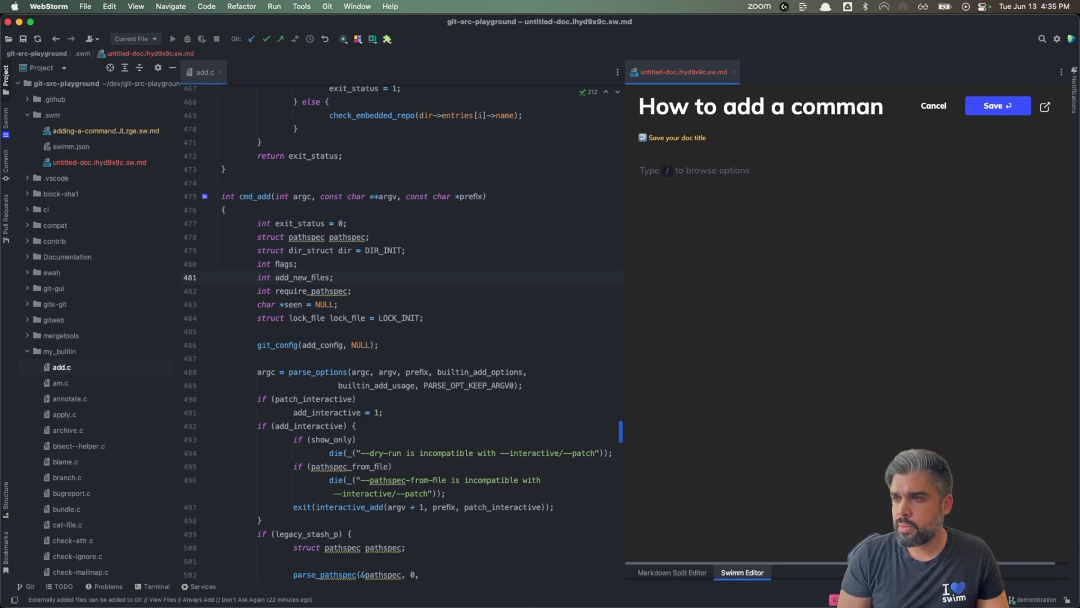
{"action": "left_click", "coordinate": [997, 105]}
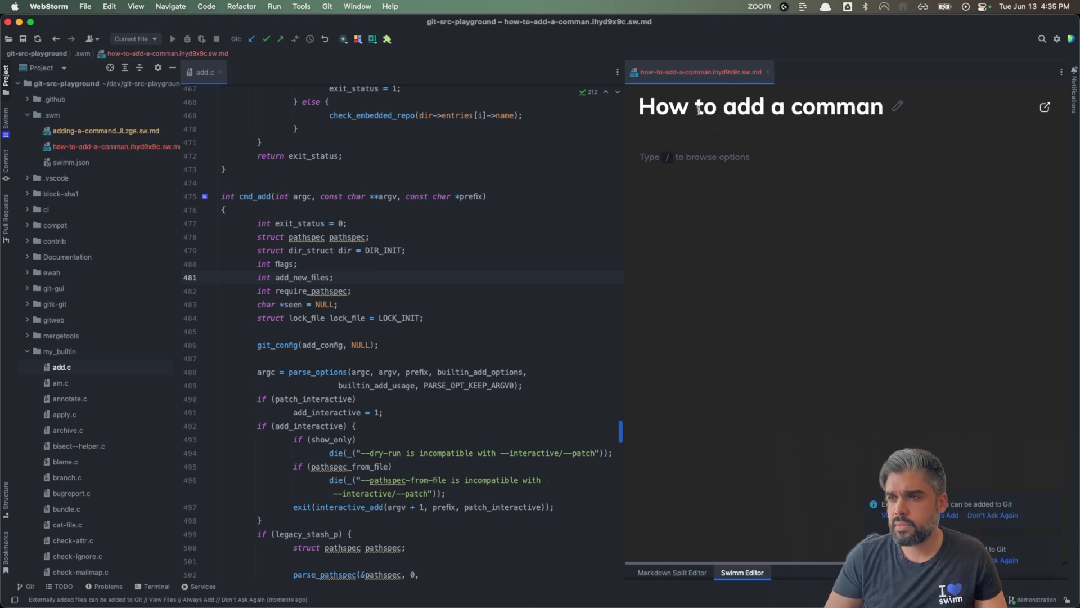
{"action": "left_click", "coordinate": [897, 106]}
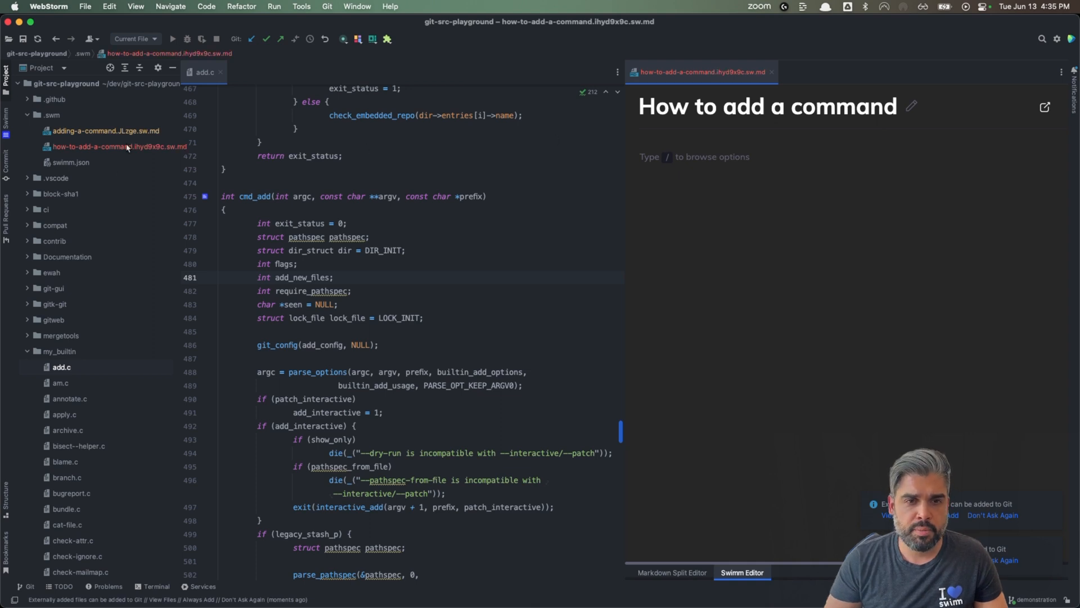
{"action": "mouse_move", "coordinate": [107, 150]}
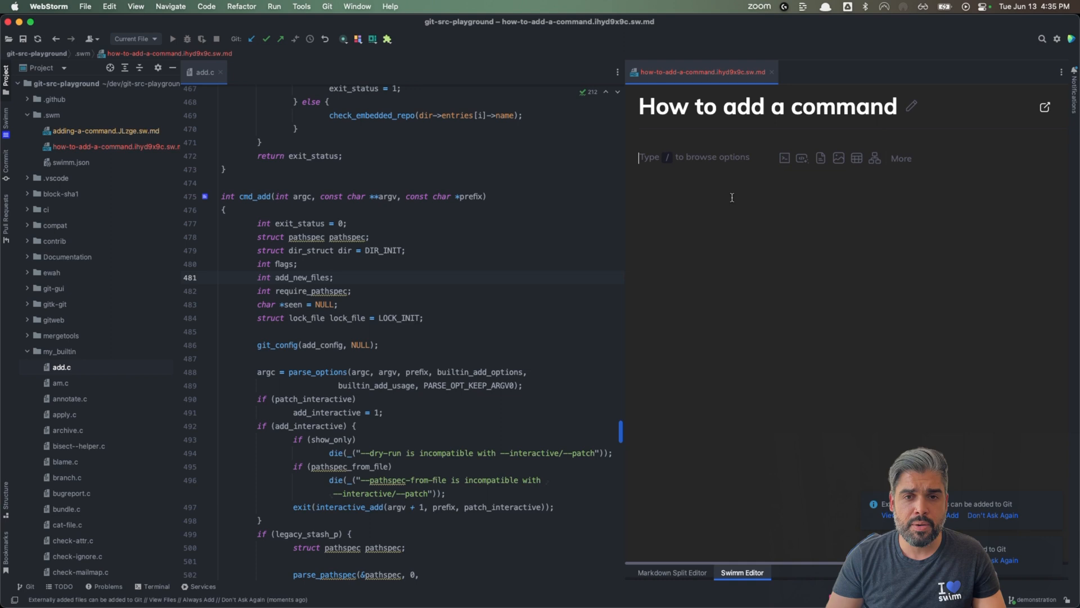
{"action": "mouse_move", "coordinate": [303, 251]}
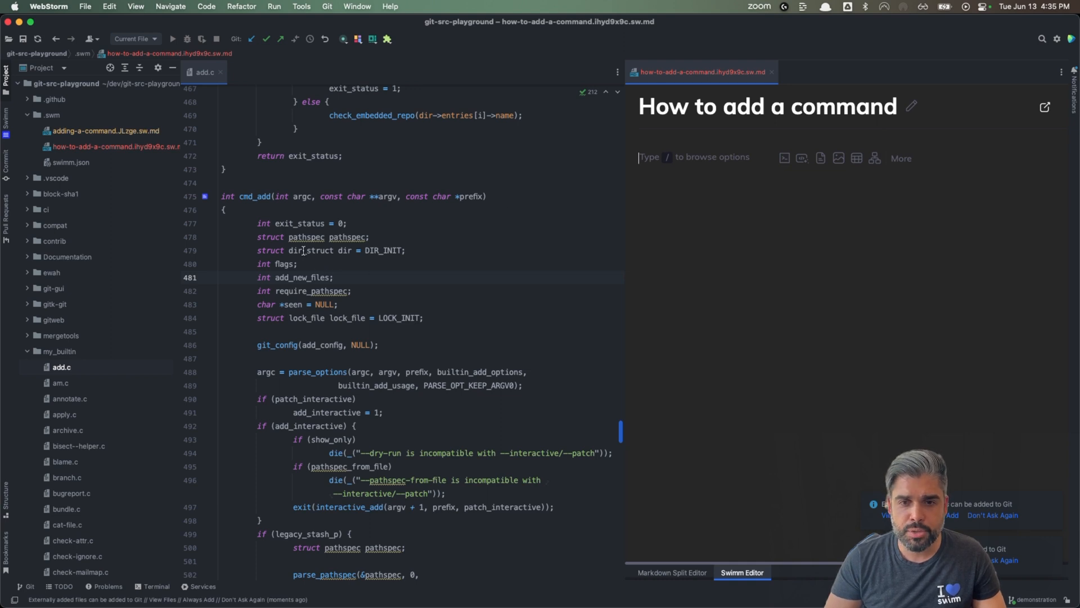
{"action": "mouse_move", "coordinate": [252, 243]}
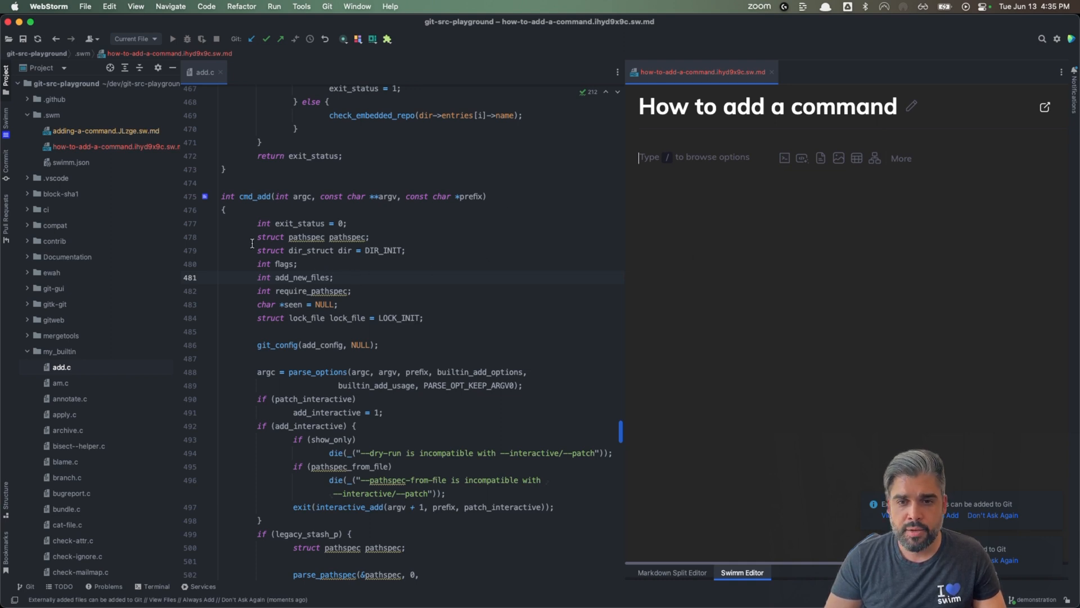
{"action": "mouse_move", "coordinate": [723, 215]}
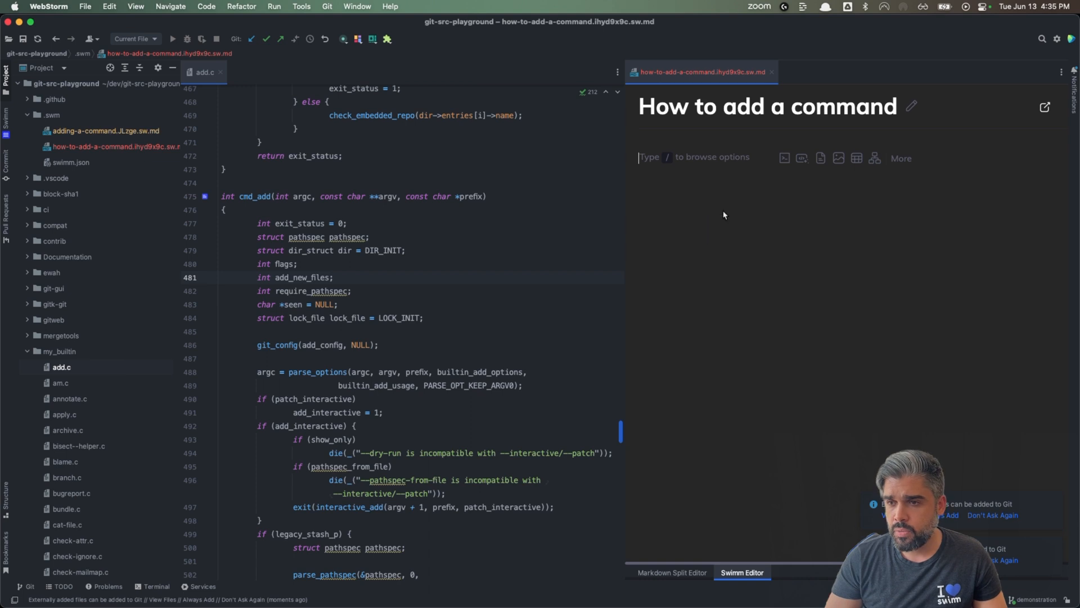
- Use the / Code snippet command to add add.c lines 524–528, then archive.c lines 30–34
{"action": "type", "text": "/"}
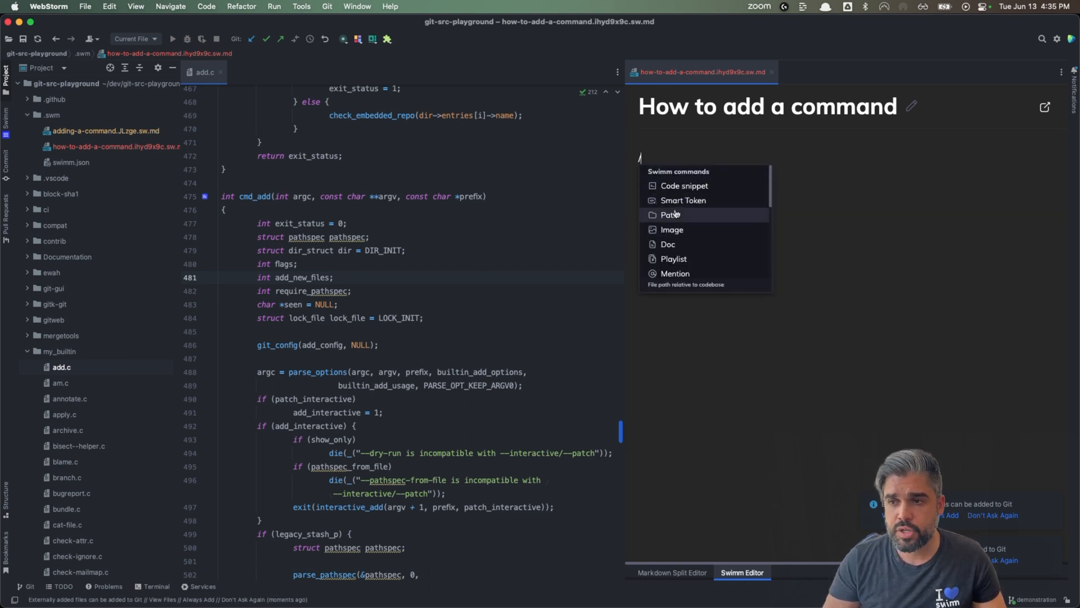
{"action": "mouse_move", "coordinate": [684, 185]}
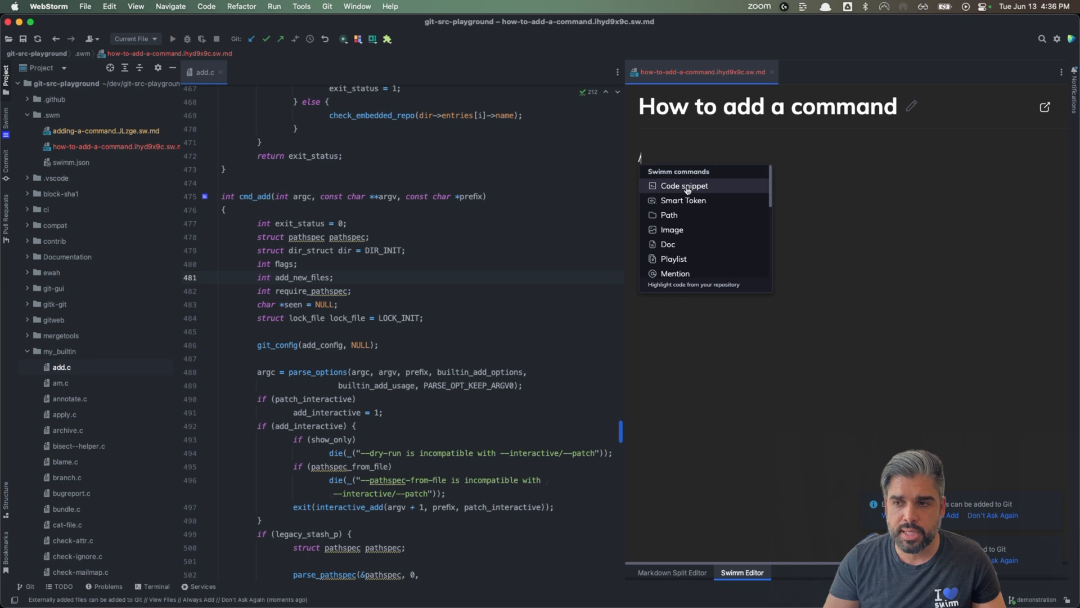
{"action": "left_click", "coordinate": [684, 186]}
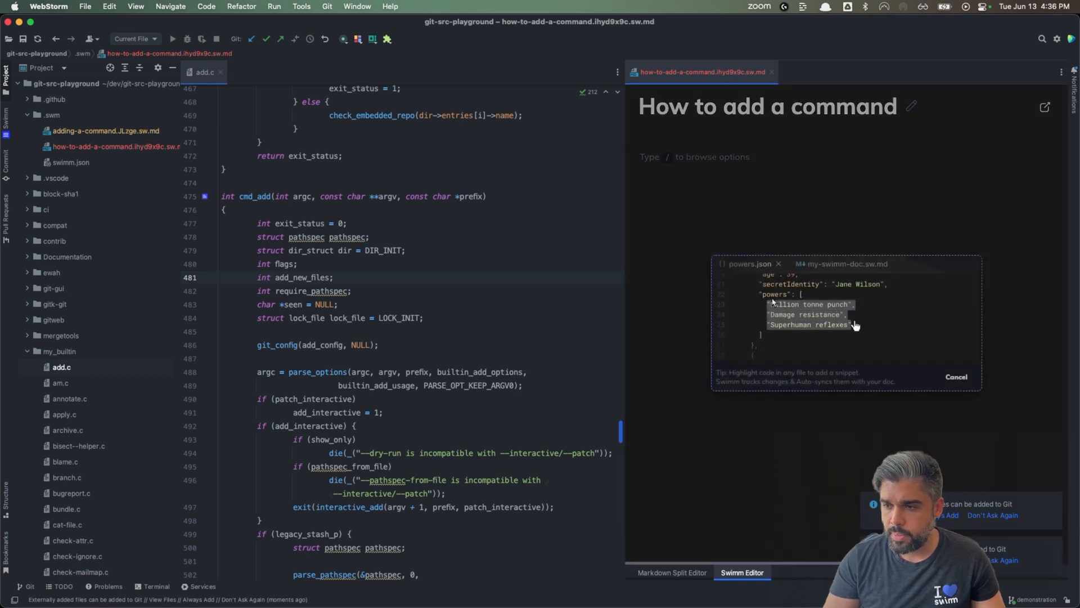
{"action": "left_click", "coordinate": [846, 264]}
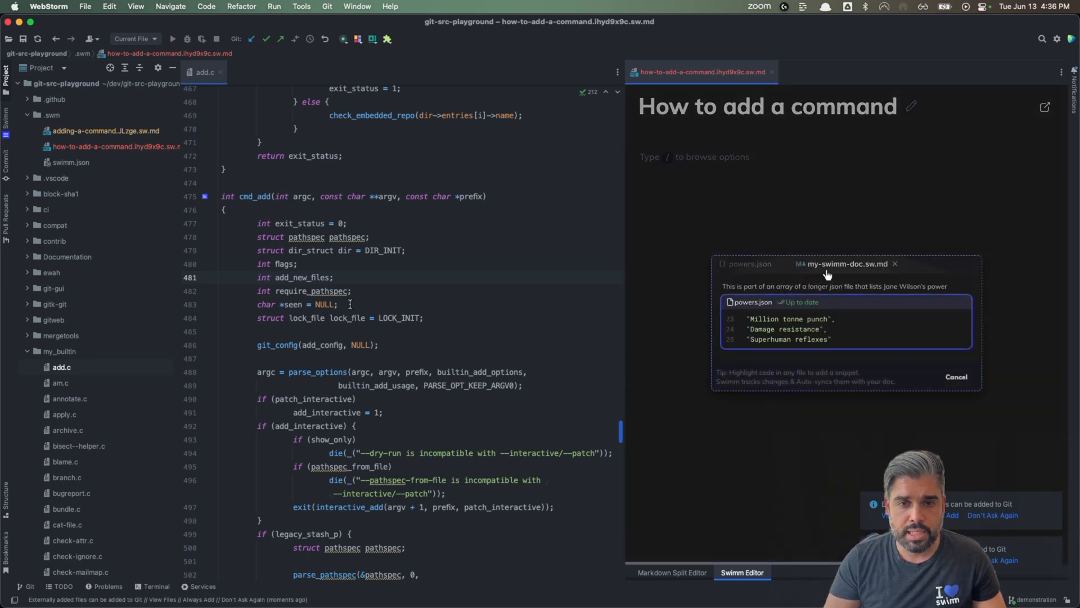
{"action": "scroll", "scroll_direction": "down", "scroll_amount": 3}
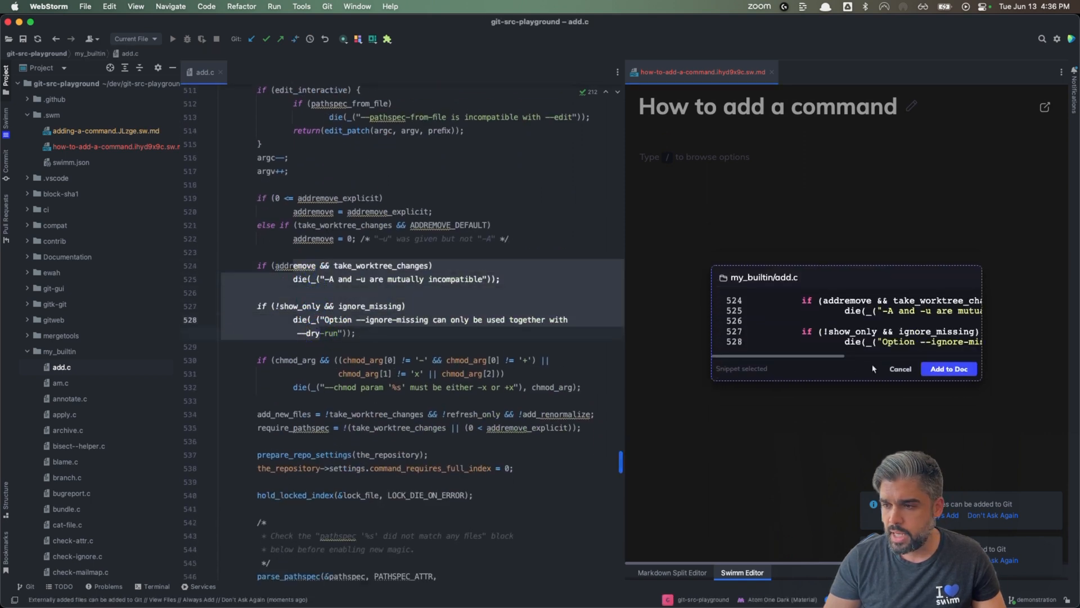
{"action": "left_click", "coordinate": [948, 369]}
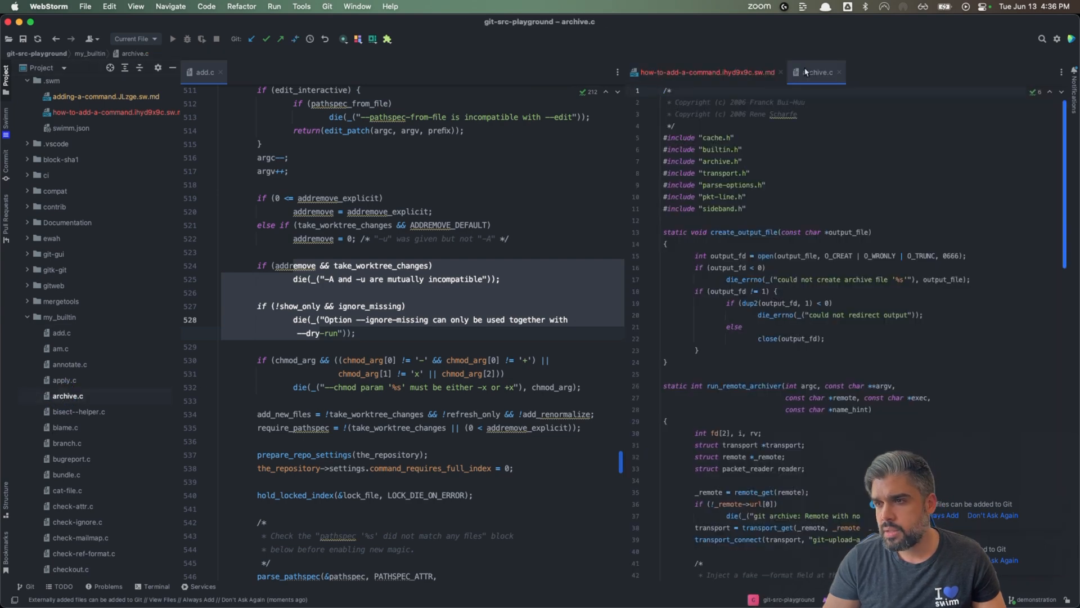
{"action": "scroll", "scroll_direction": "down", "scroll_amount": 3}
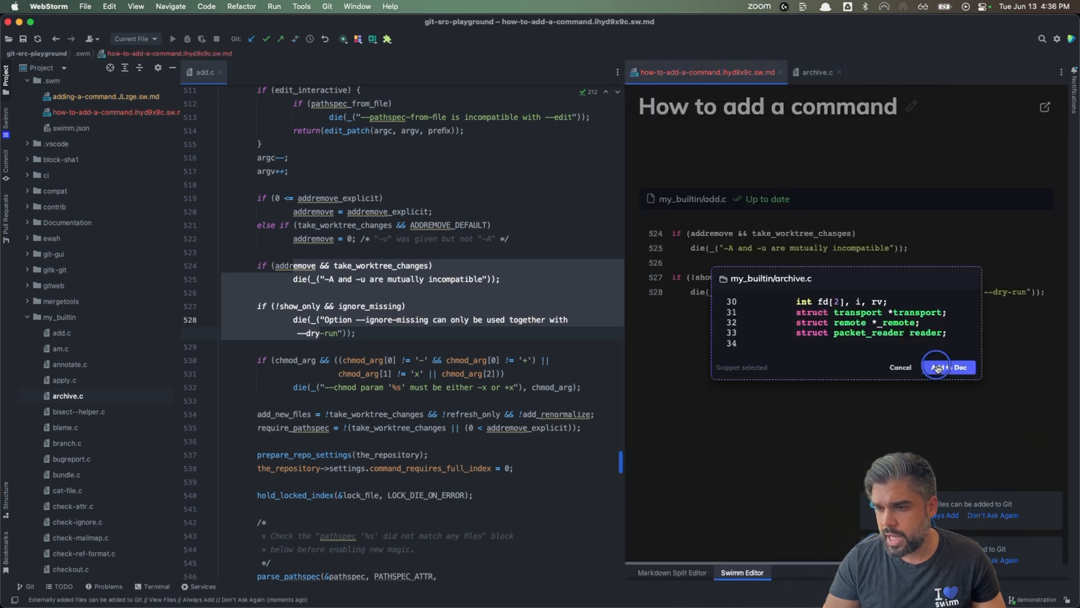
{"action": "left_click", "coordinate": [948, 366]}
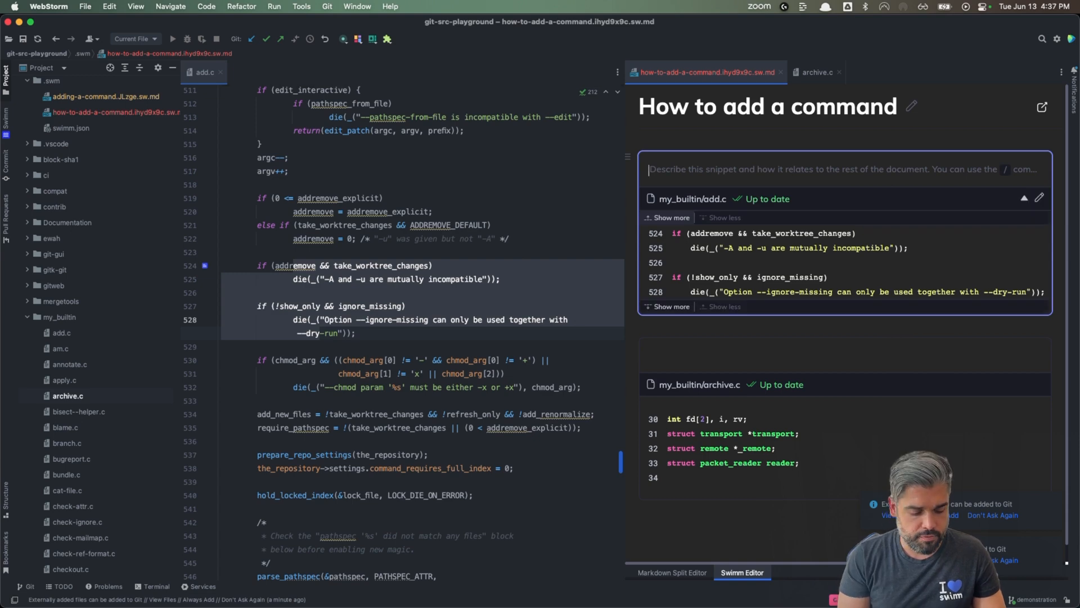
- Type `take_ in the add.c snippet description to bring up the take_worktree_changes token suggestion
{"action": "type", "text": "`take"}
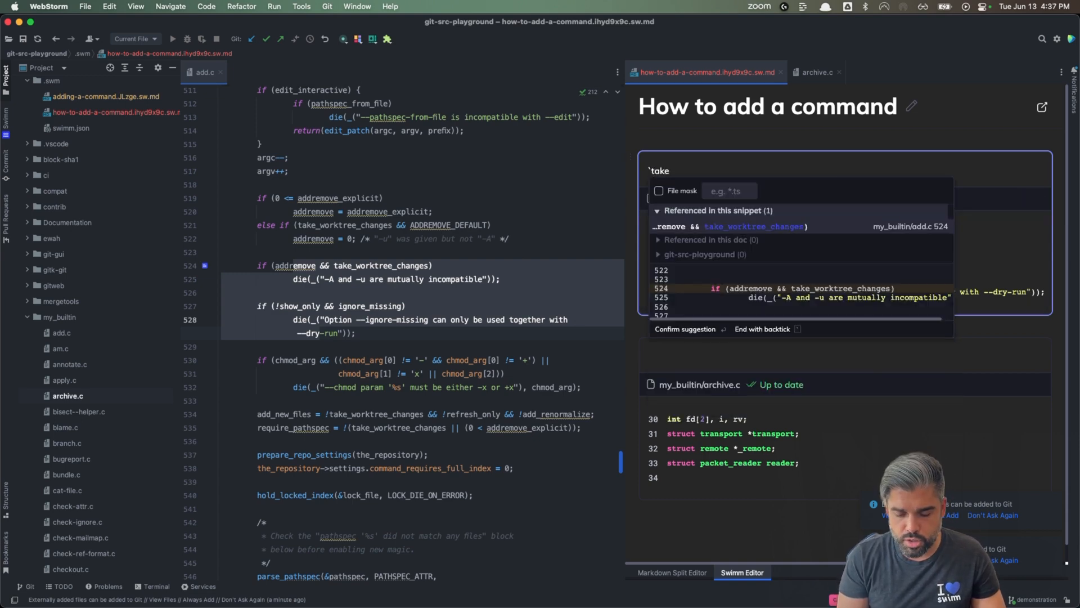
{"action": "type", "text": "_"}
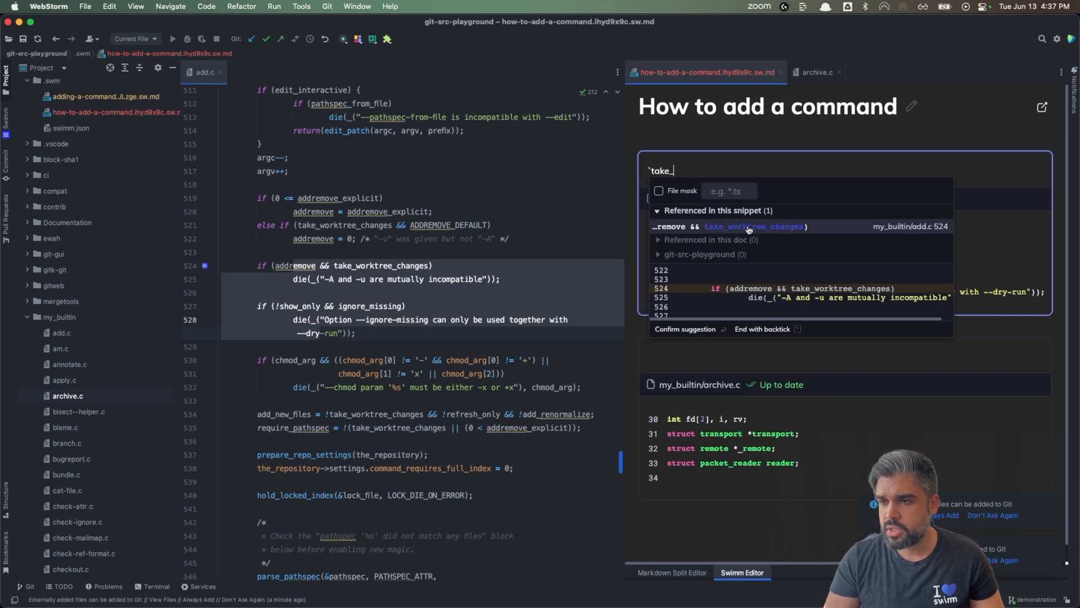
{"action": "mouse_move", "coordinate": [751, 228]}
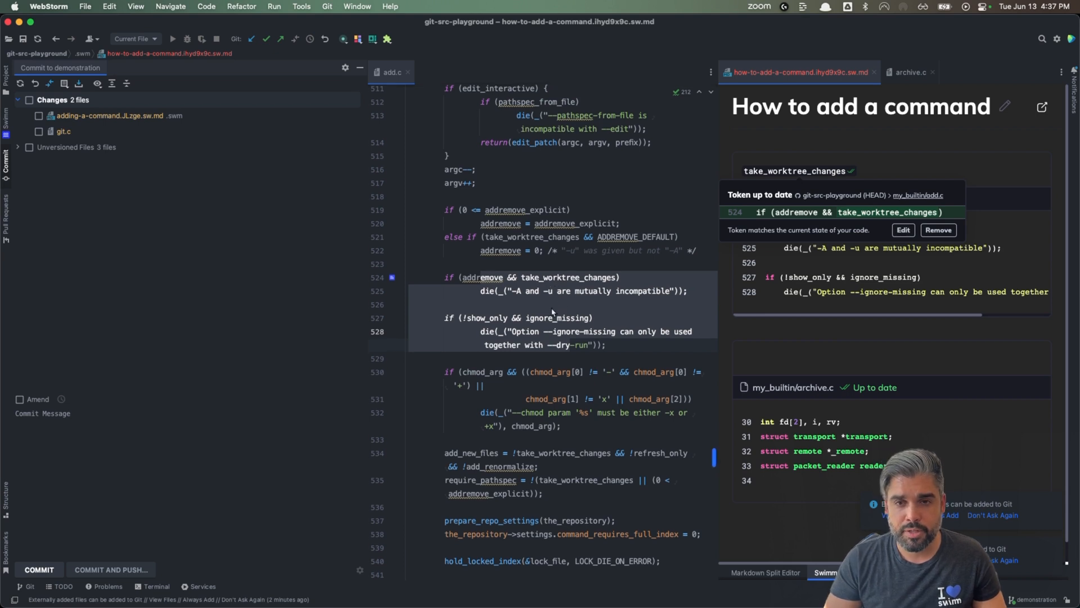
{"action": "mouse_move", "coordinate": [553, 314]}
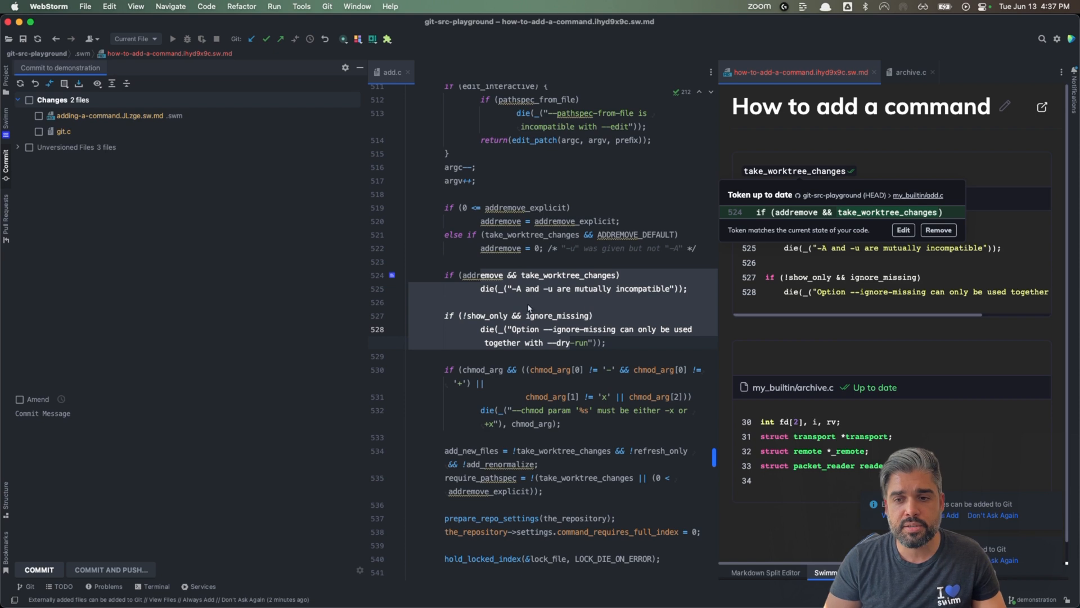
- Click in the add.c editor to clear the highlighted line selection
{"action": "left_click", "coordinate": [409, 302]}
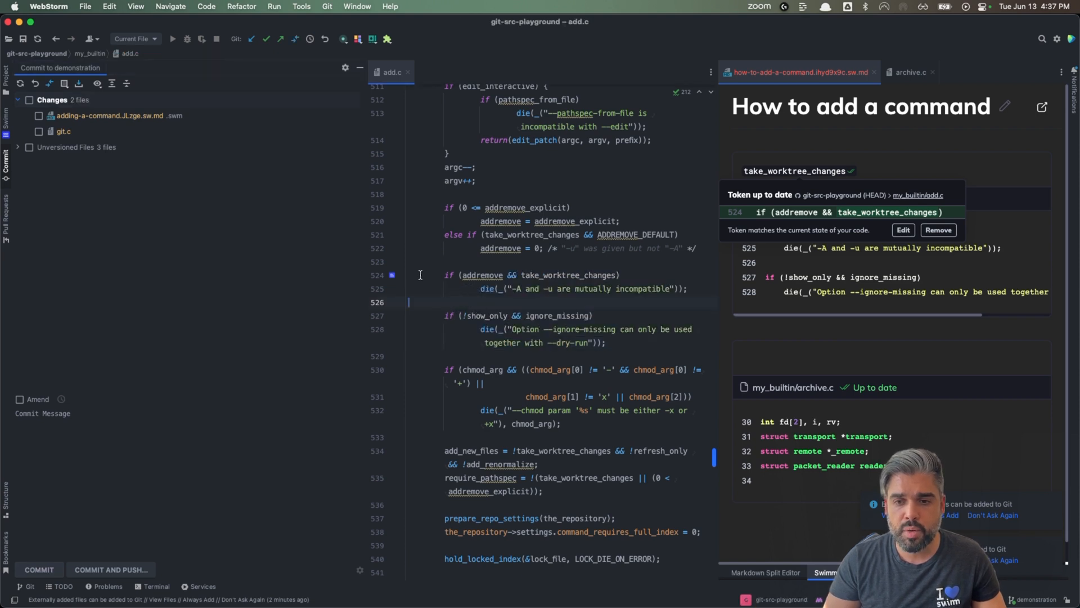